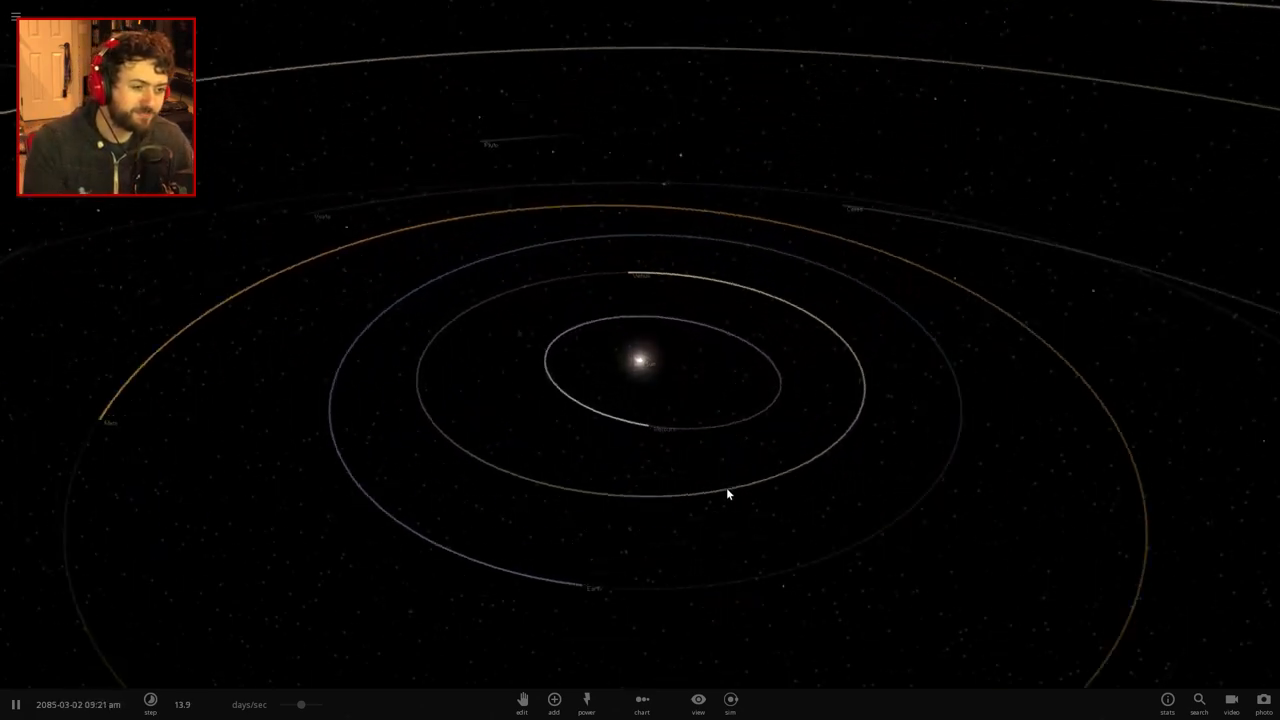
Step: Start an empty simulation and place a Sun-like star at the centre of space
click(554, 700)
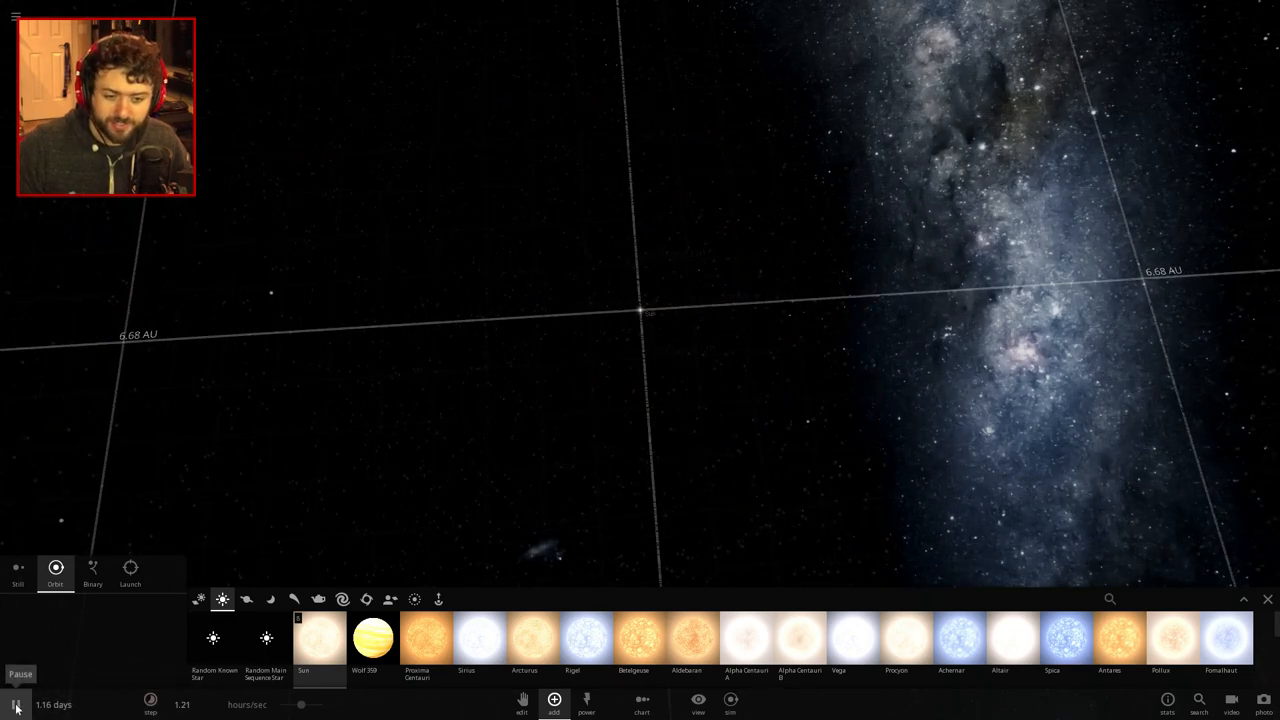
click(92, 572)
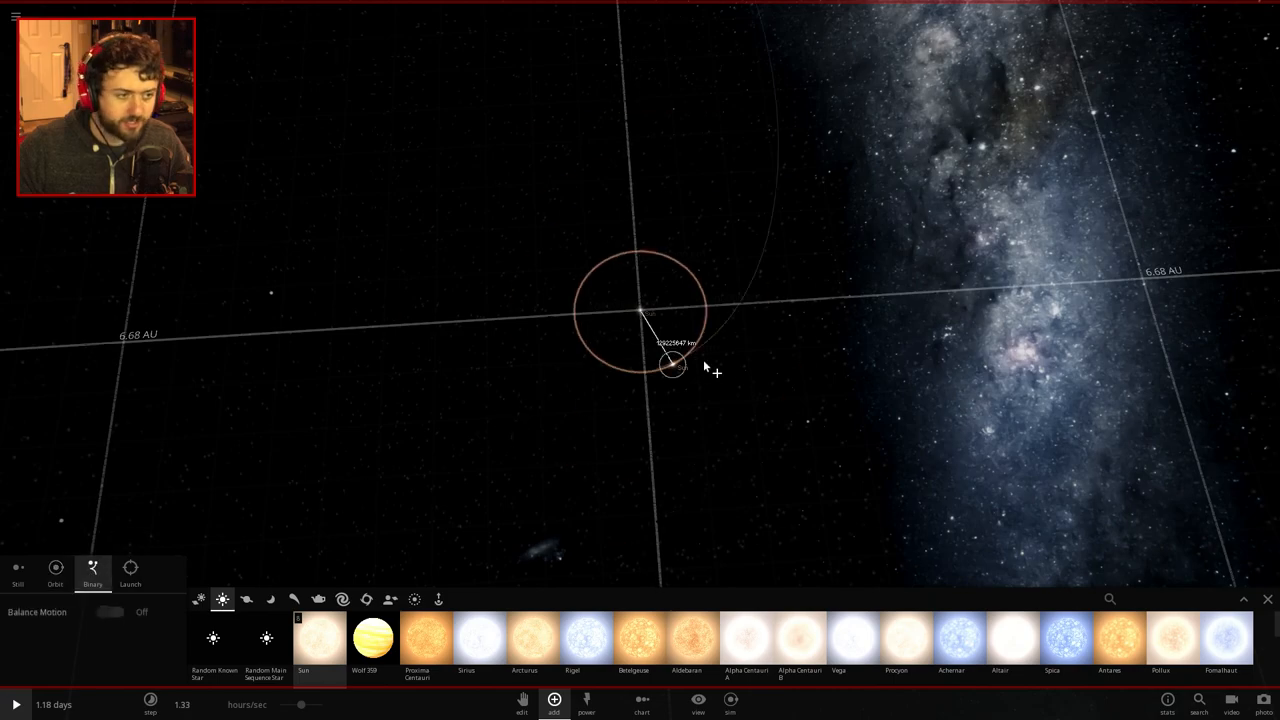
drag(676, 368, 1132, 284)
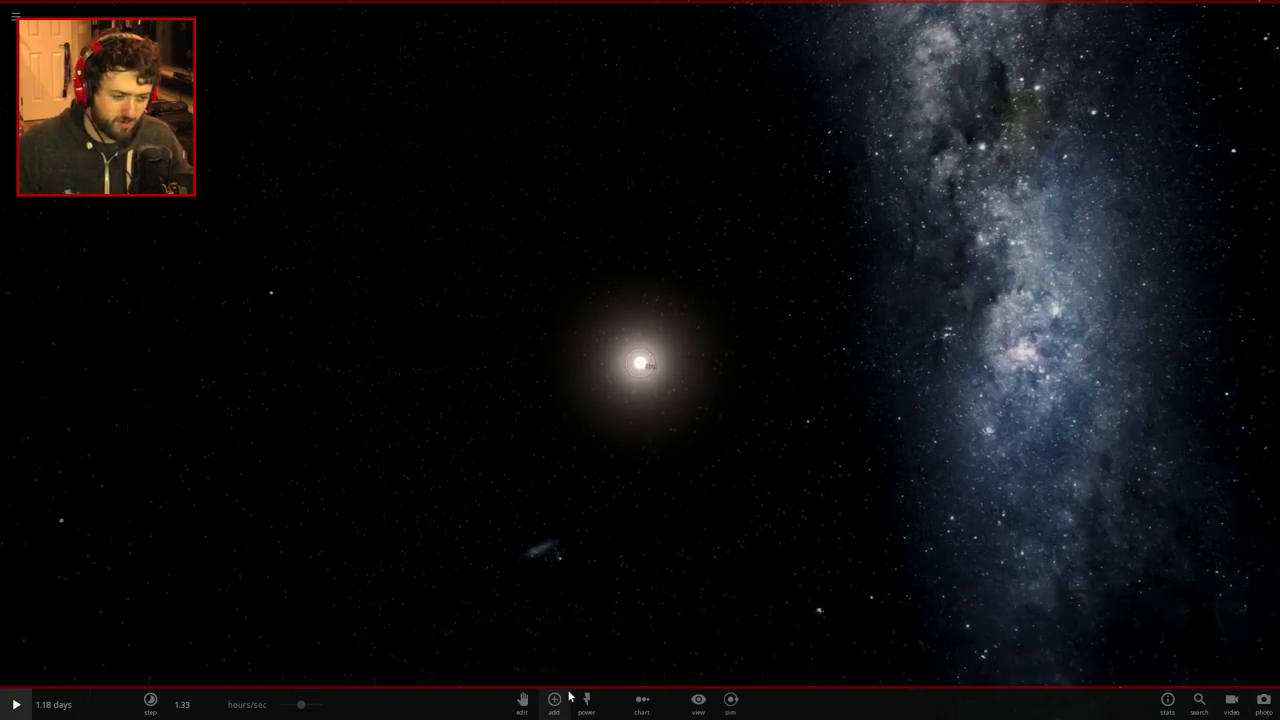
Step: Place an Earth in a circular orbit around the star by dragging outward from it
click(554, 704)
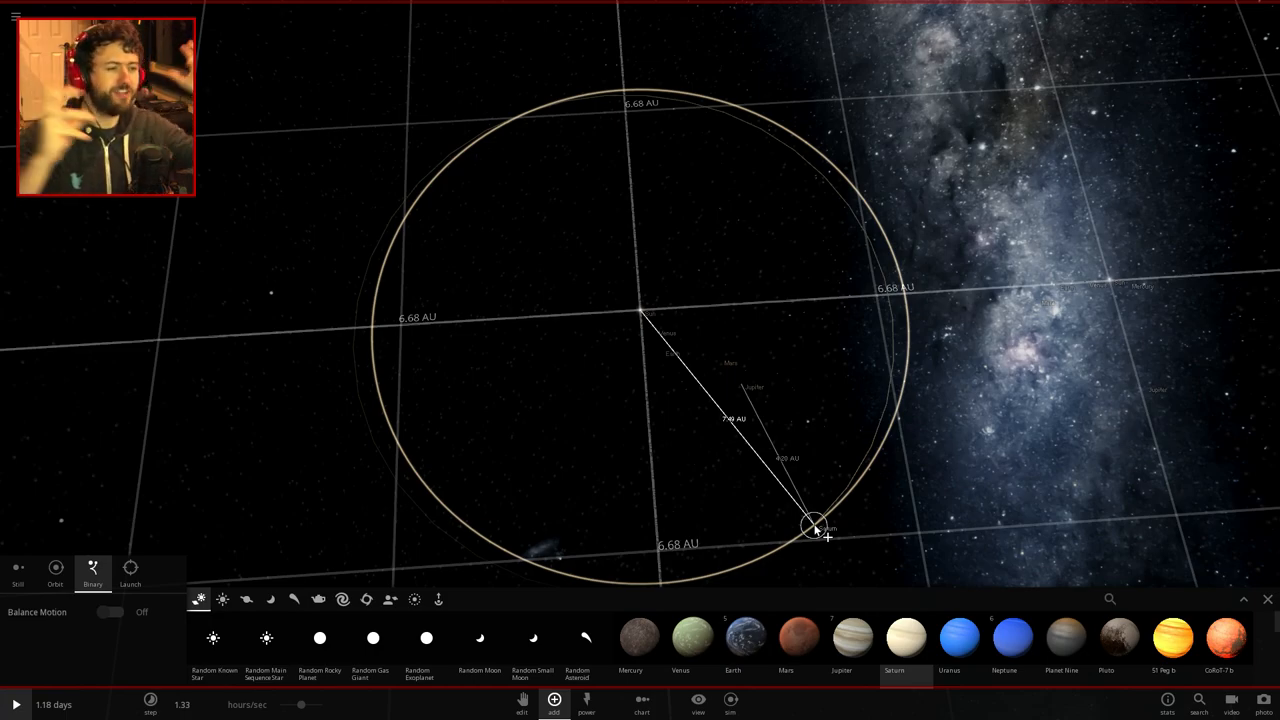
drag(816, 528, 772, 420)
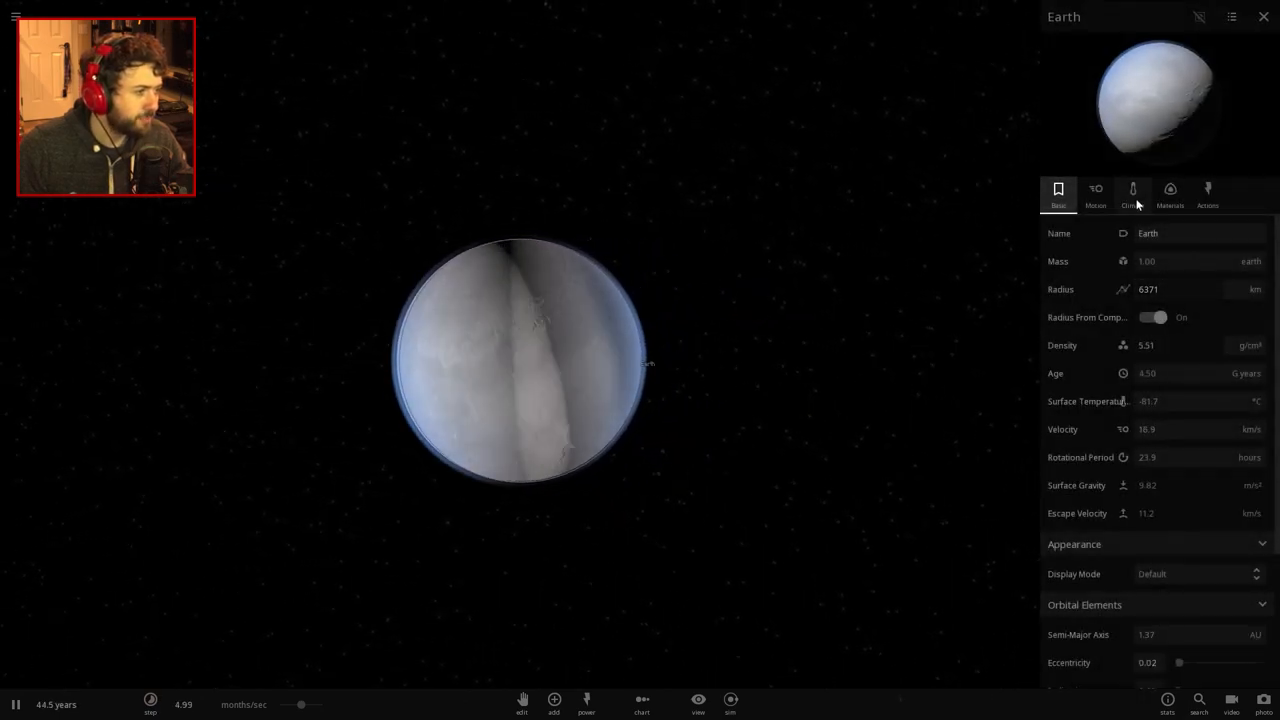
Step: Check the Earth's Climate settings, then restart with an empty space simulation
click(1132, 190)
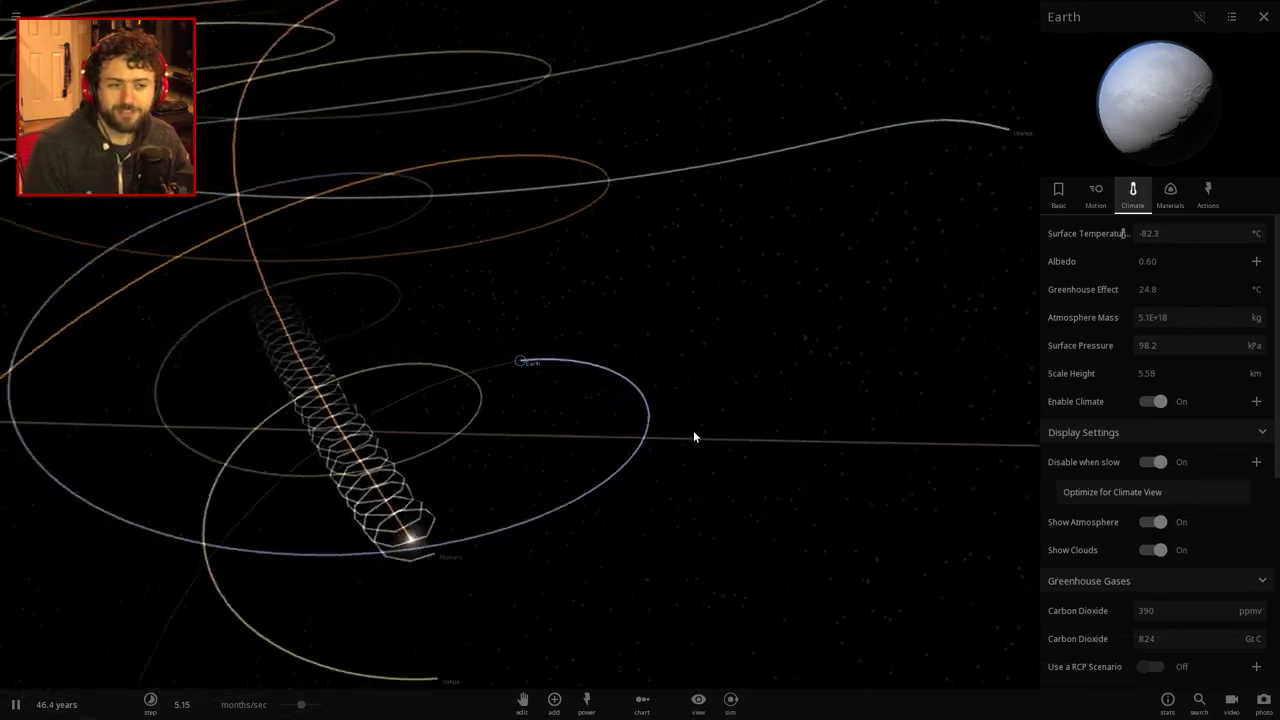
click(1154, 400)
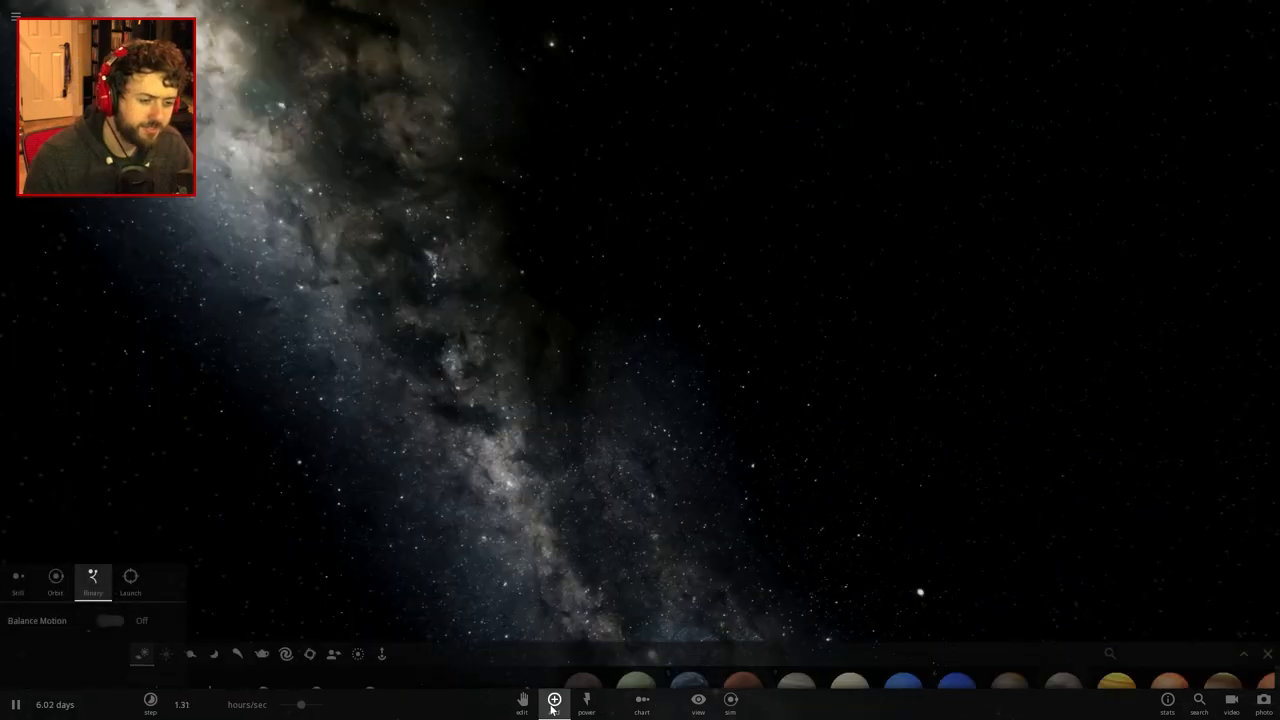
Step: Add a black hole of about 10K solar masses from the exotic objects catalogue
click(552, 700)
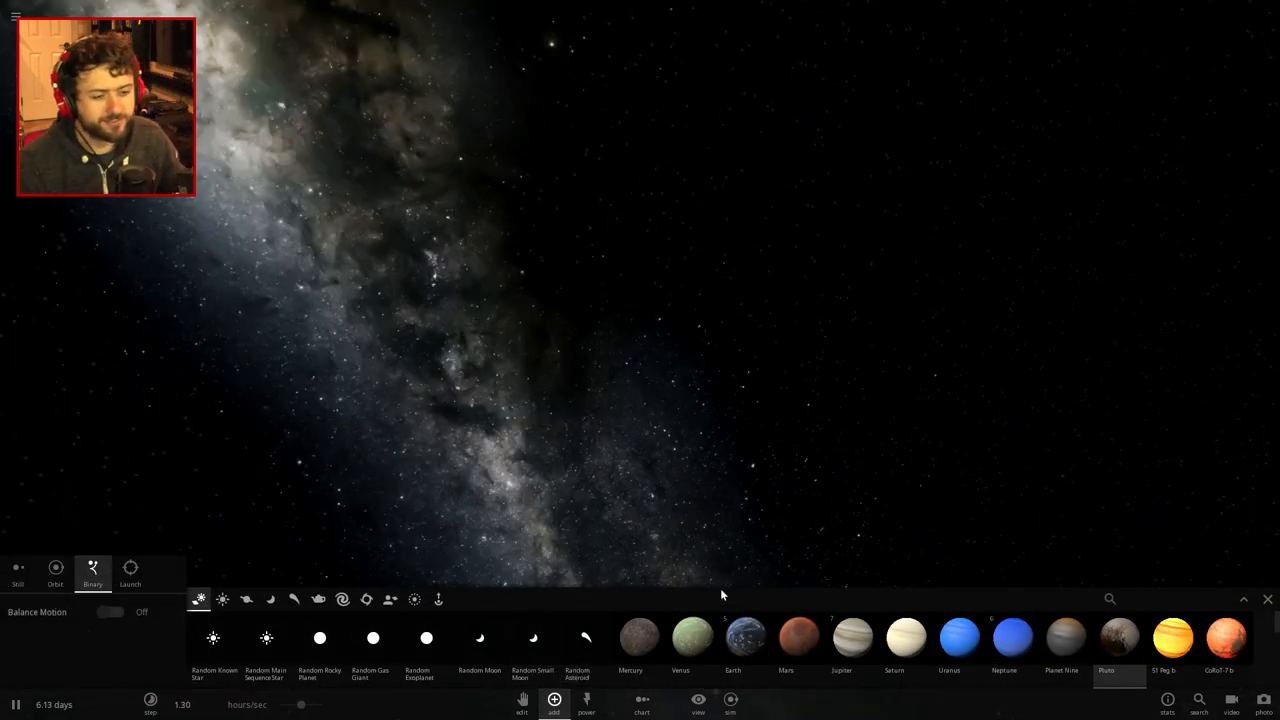
click(366, 600)
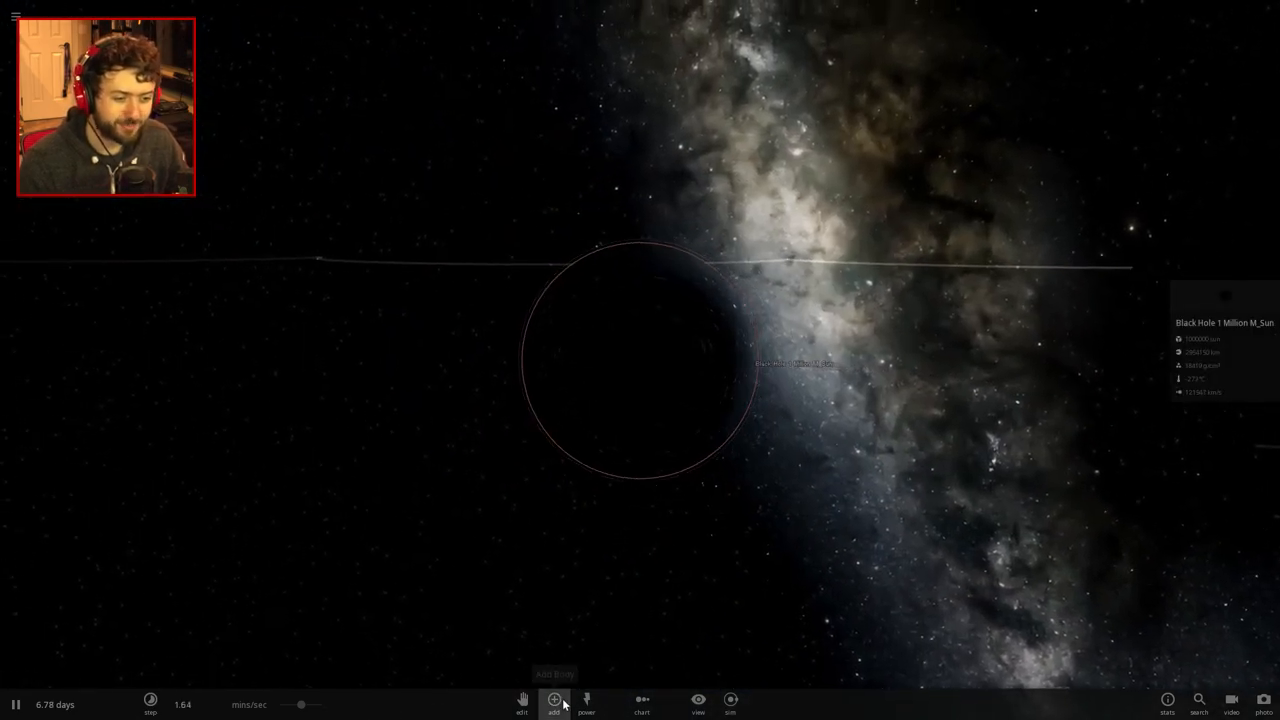
click(554, 700)
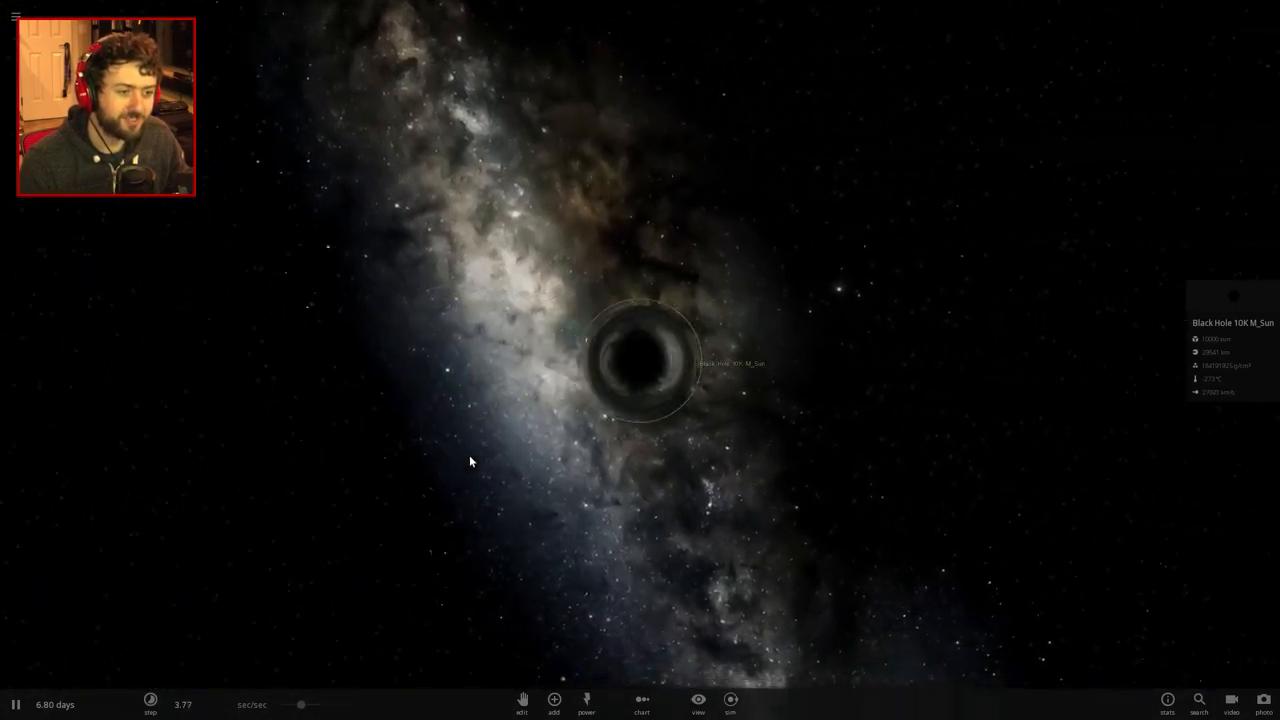
Step: Place a 100 solar-mass black hole orbiting the large one and close the catalogue
click(554, 704)
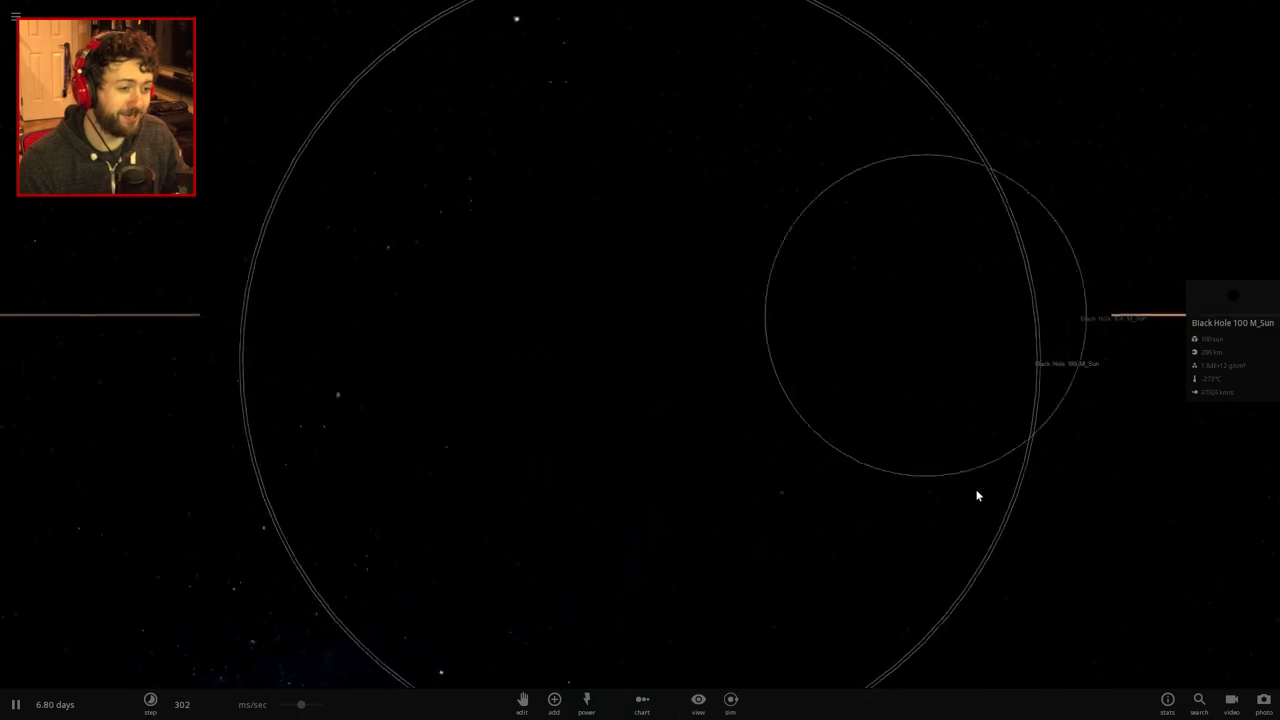
click(554, 700)
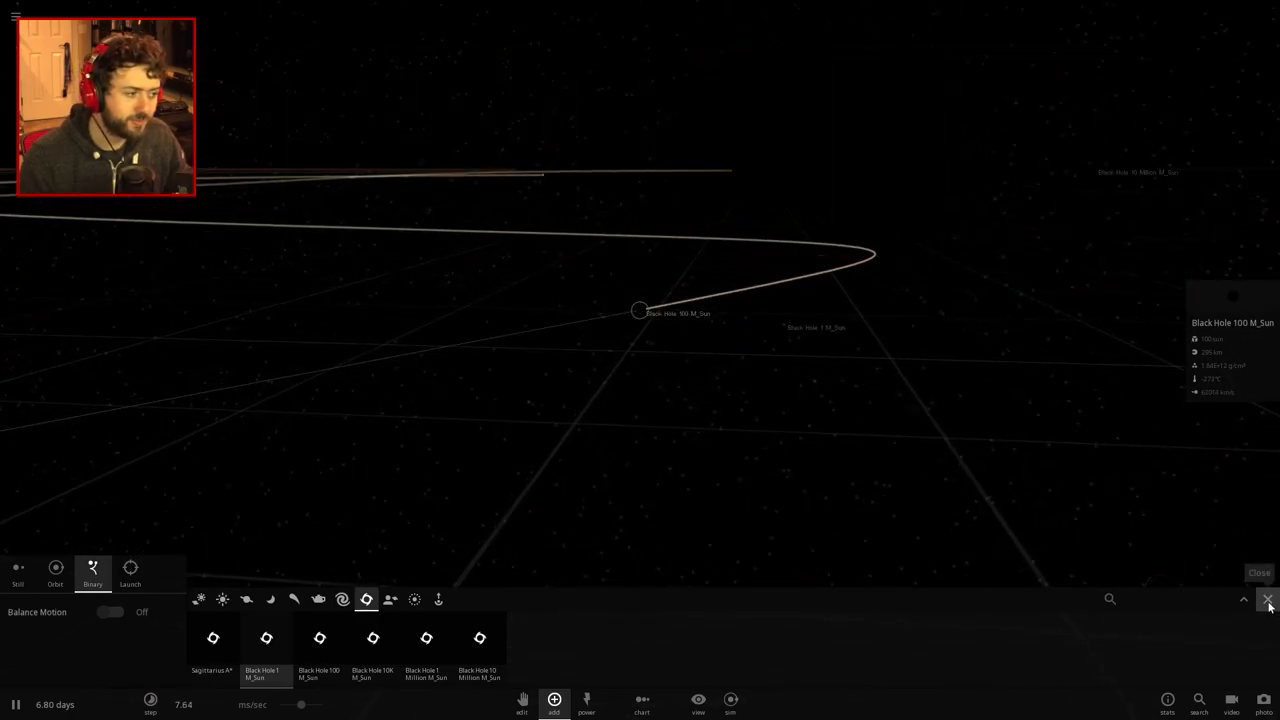
click(1268, 600)
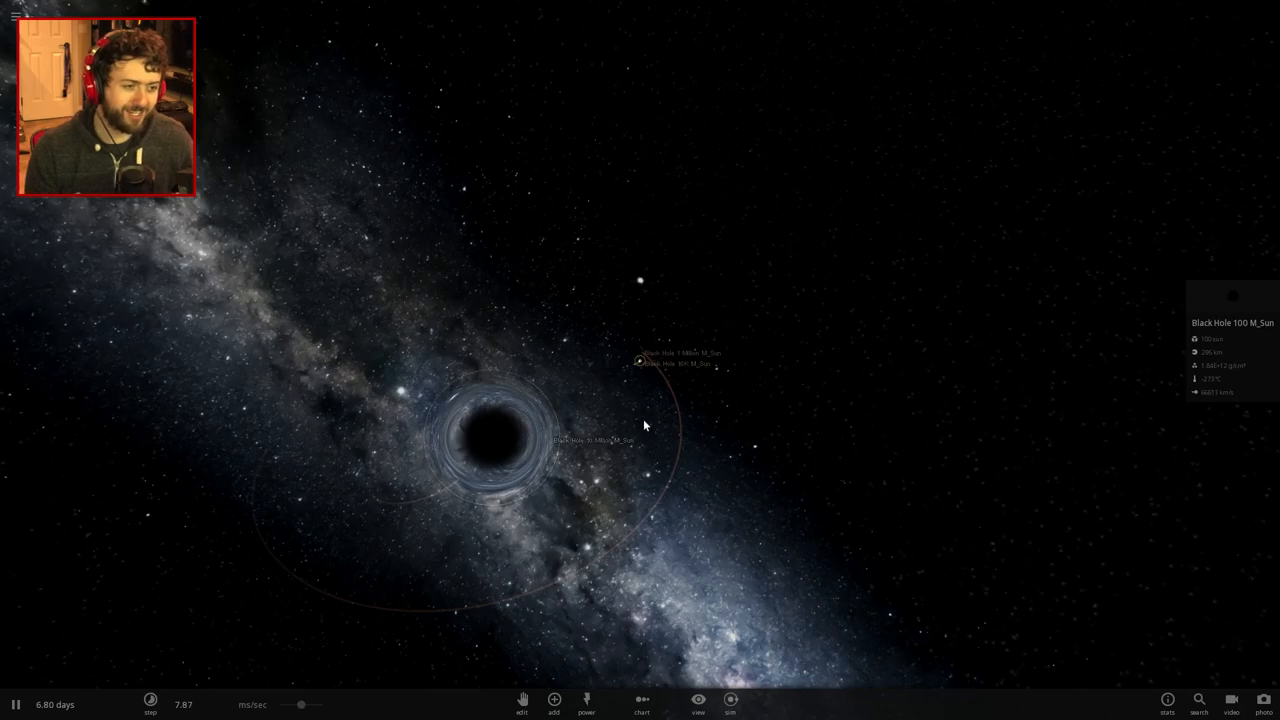
Step: Inspect the black hole's properties, then clear the scene back to empty starfield space
click(632, 318)
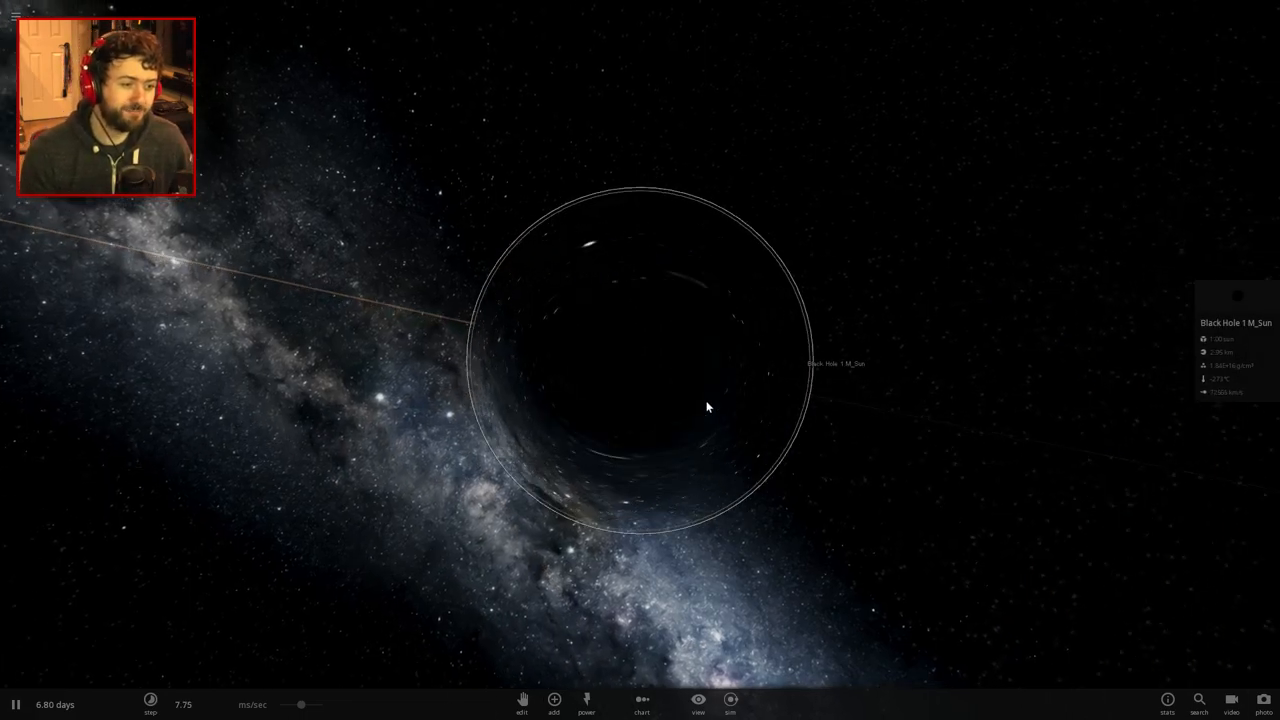
scroll(down, 3)
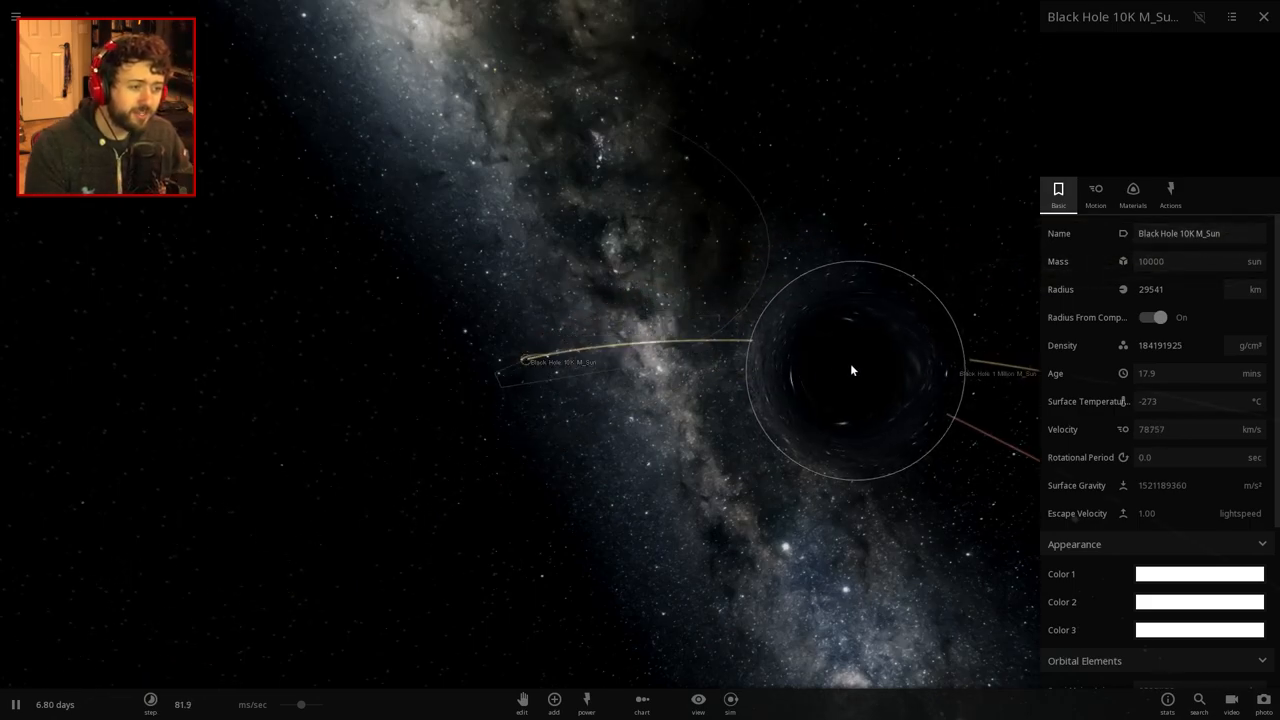
click(996, 374)
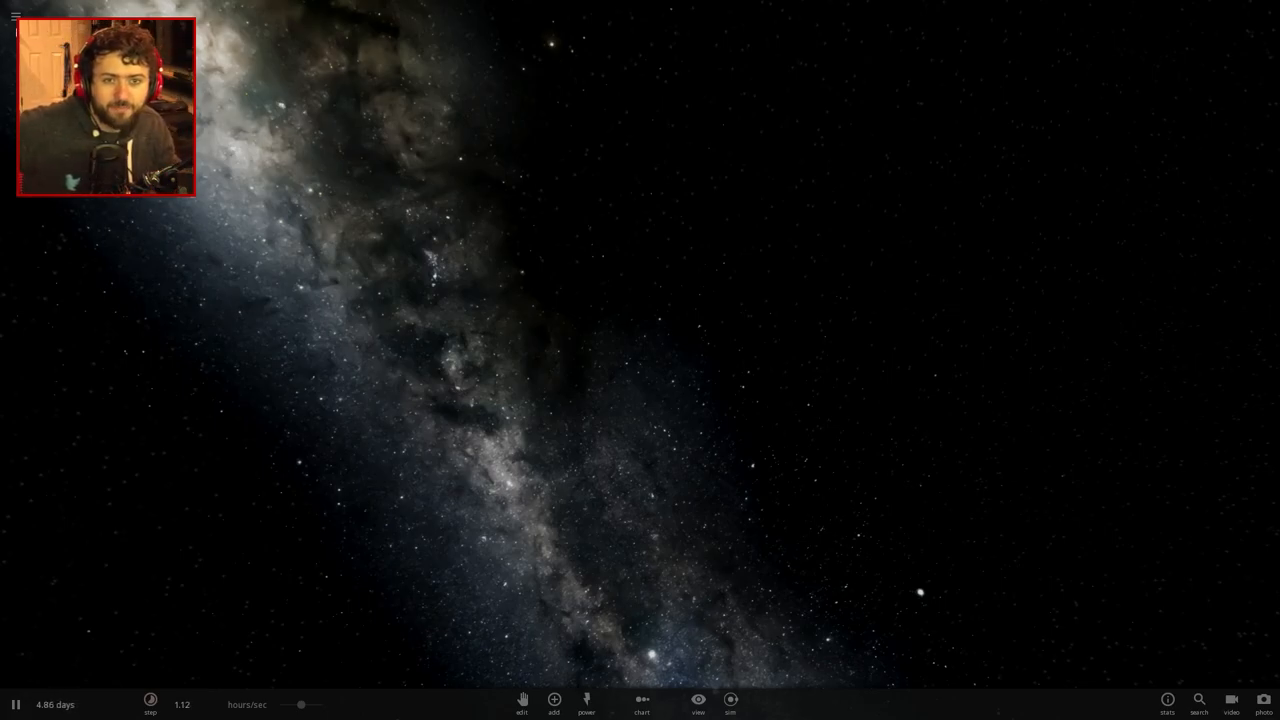
Step: Add a Sun from the Objects palette into the empty starfield
click(16, 12)
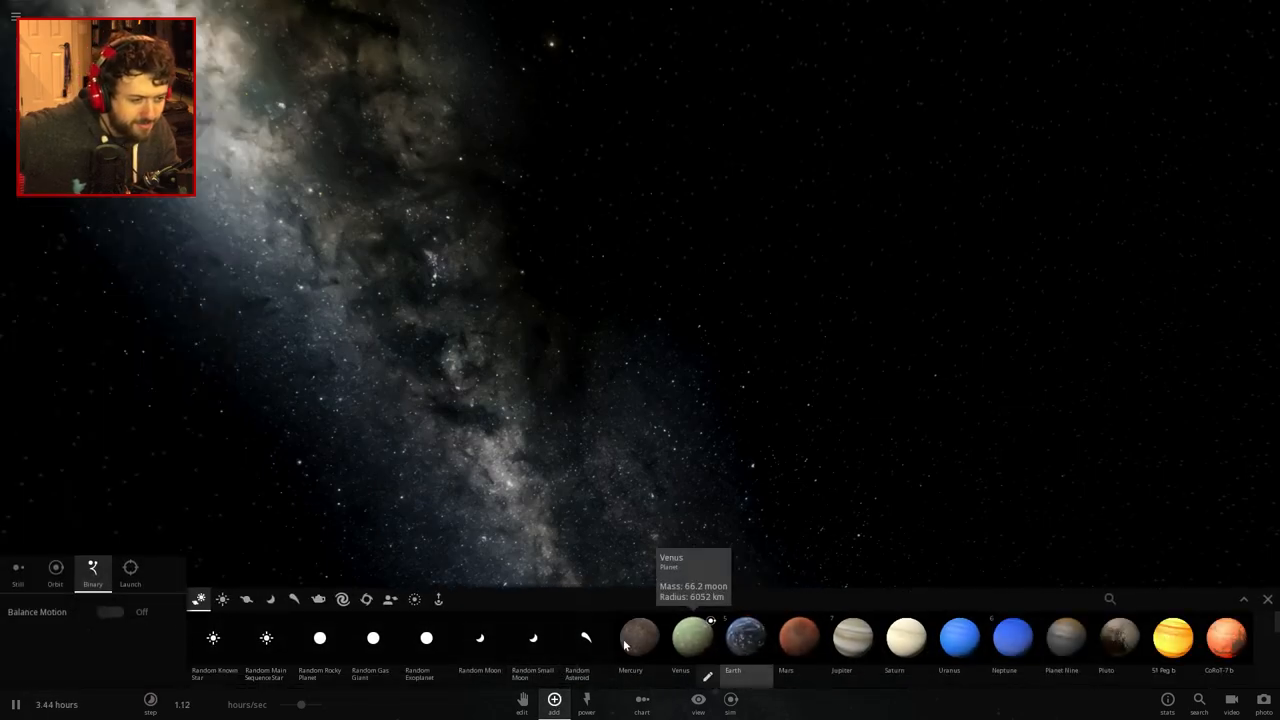
click(246, 600)
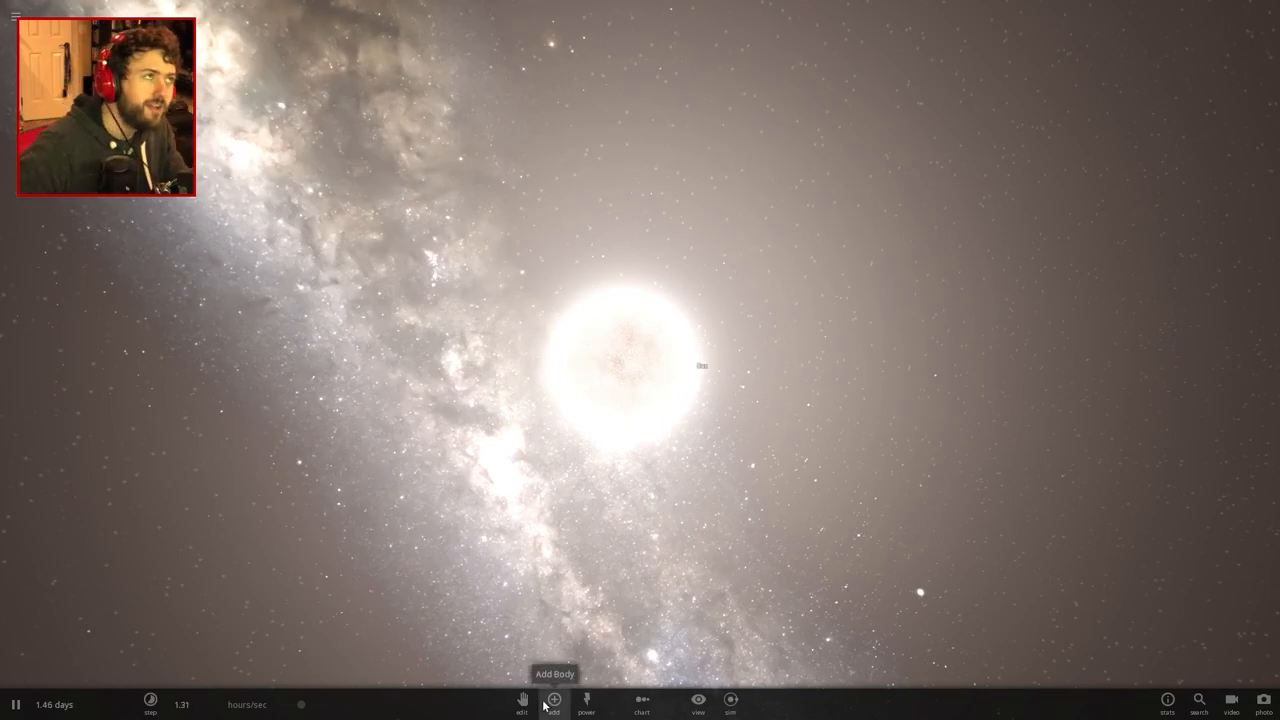
Step: Drop an Earth onto a wide orbit around the Sun
click(552, 700)
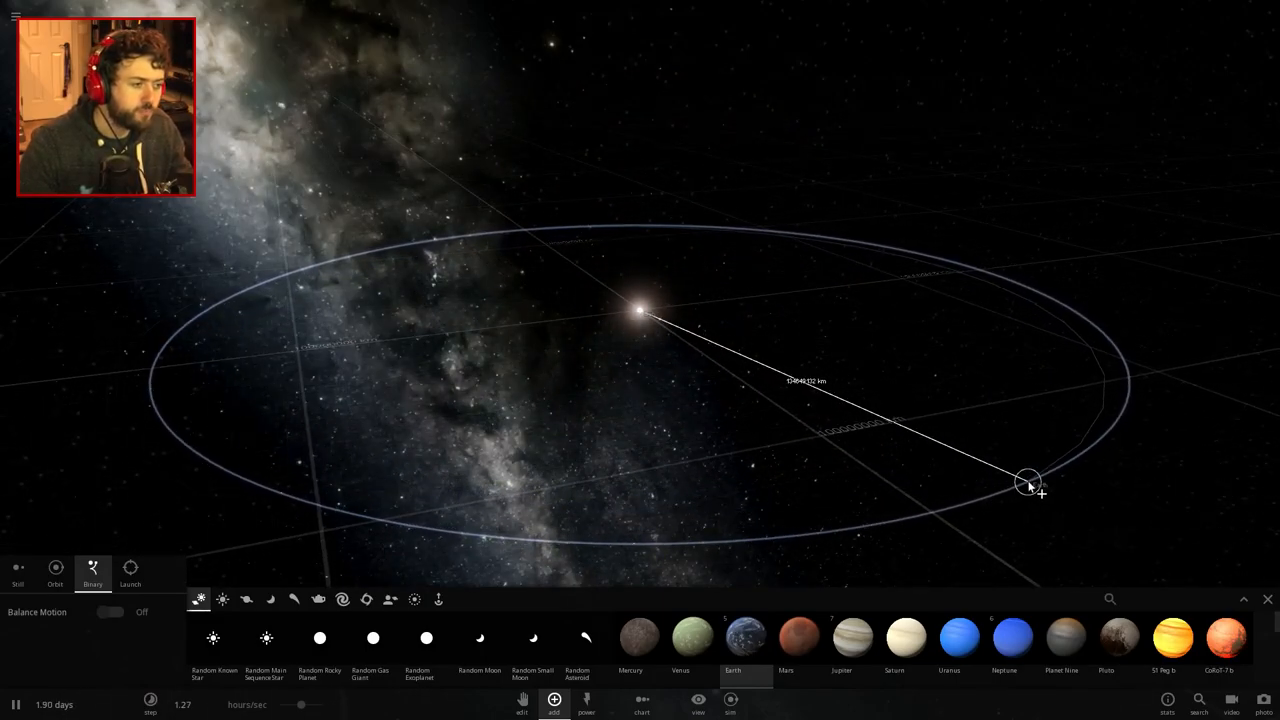
click(1028, 480)
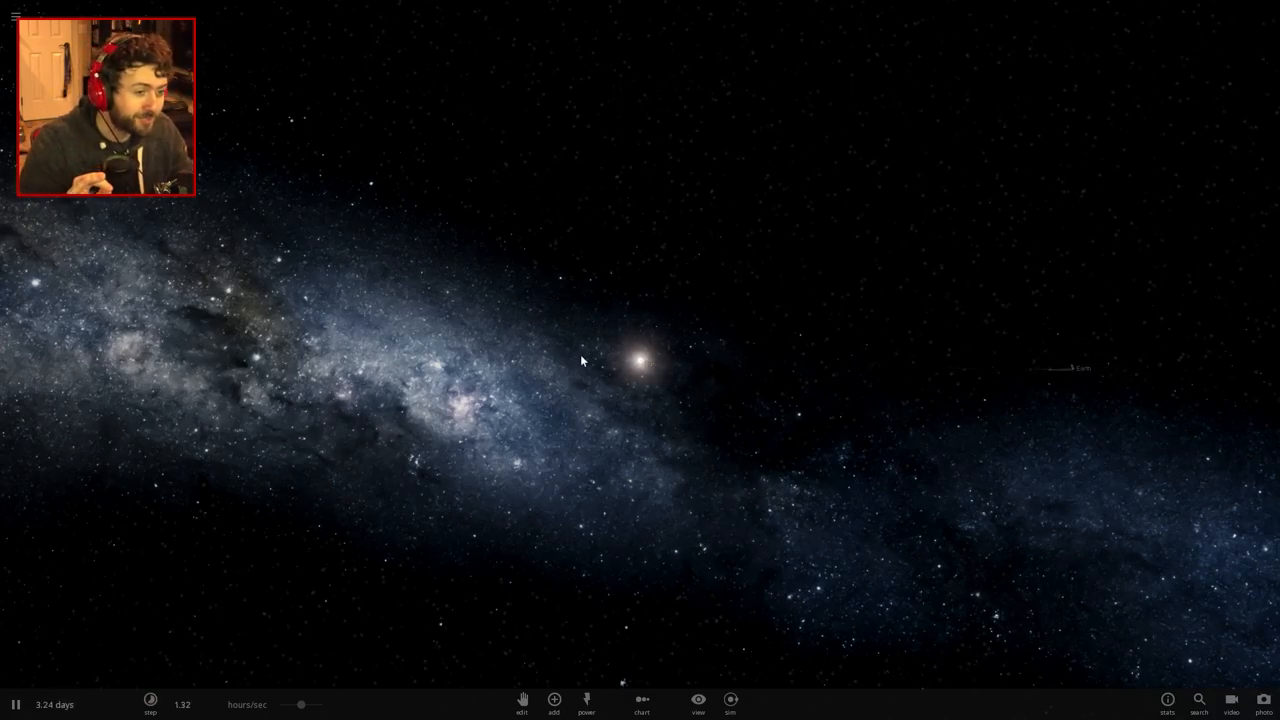
Step: Select the Sun, then the Earth to show its orbital elements with zero eccentricity and inclination
click(644, 360)
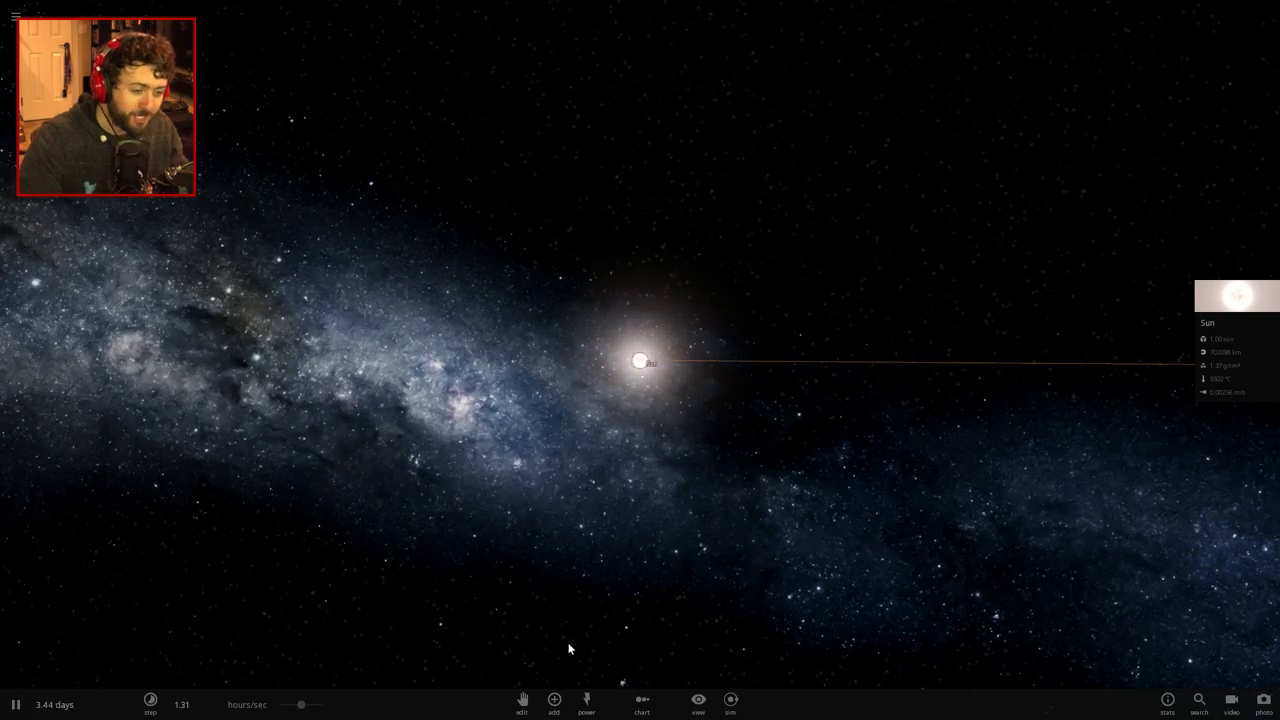
click(554, 704)
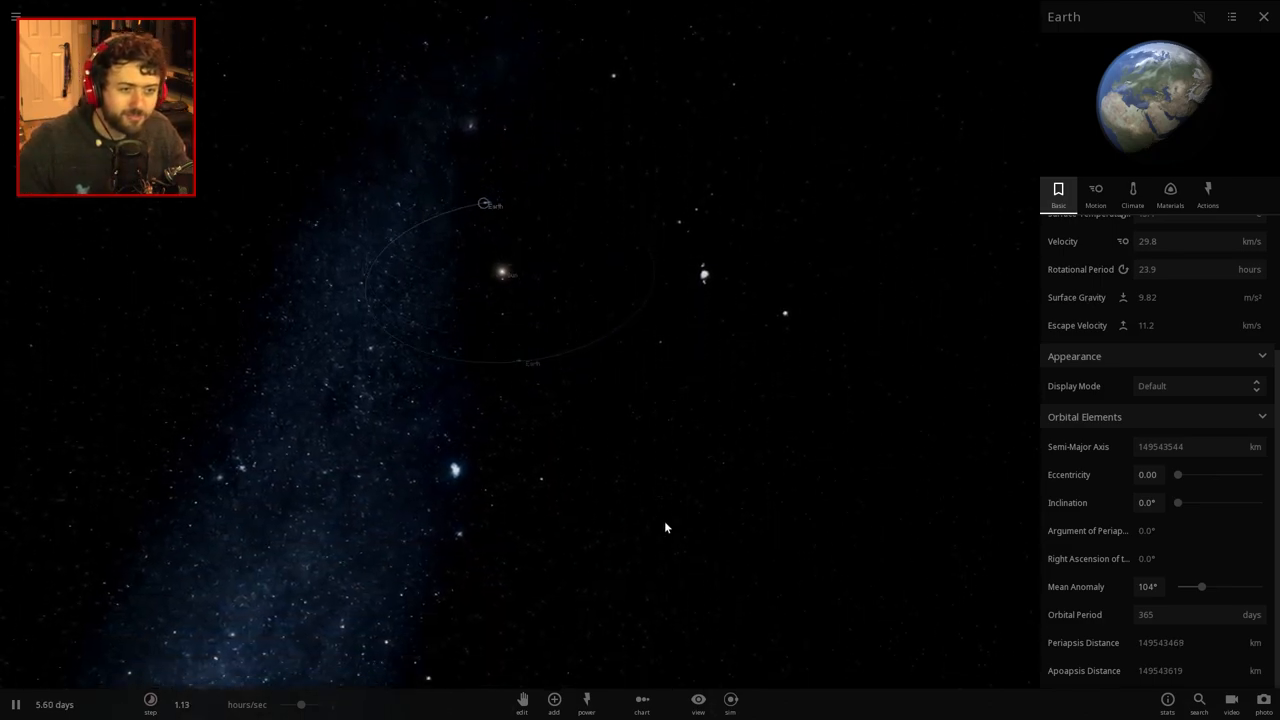
Step: Shift Earth to about 283° mean anomaly and view its Physical properties
drag(1204, 588, 1244, 588)
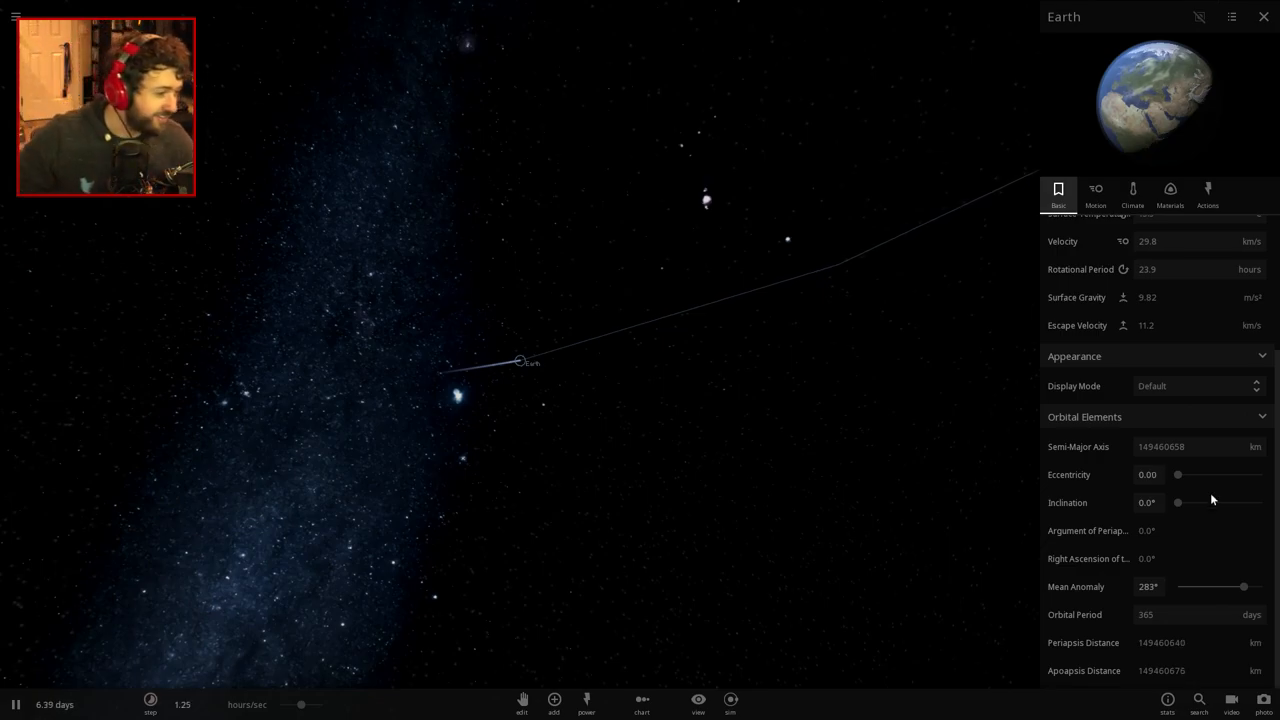
mouse_move(1124, 504)
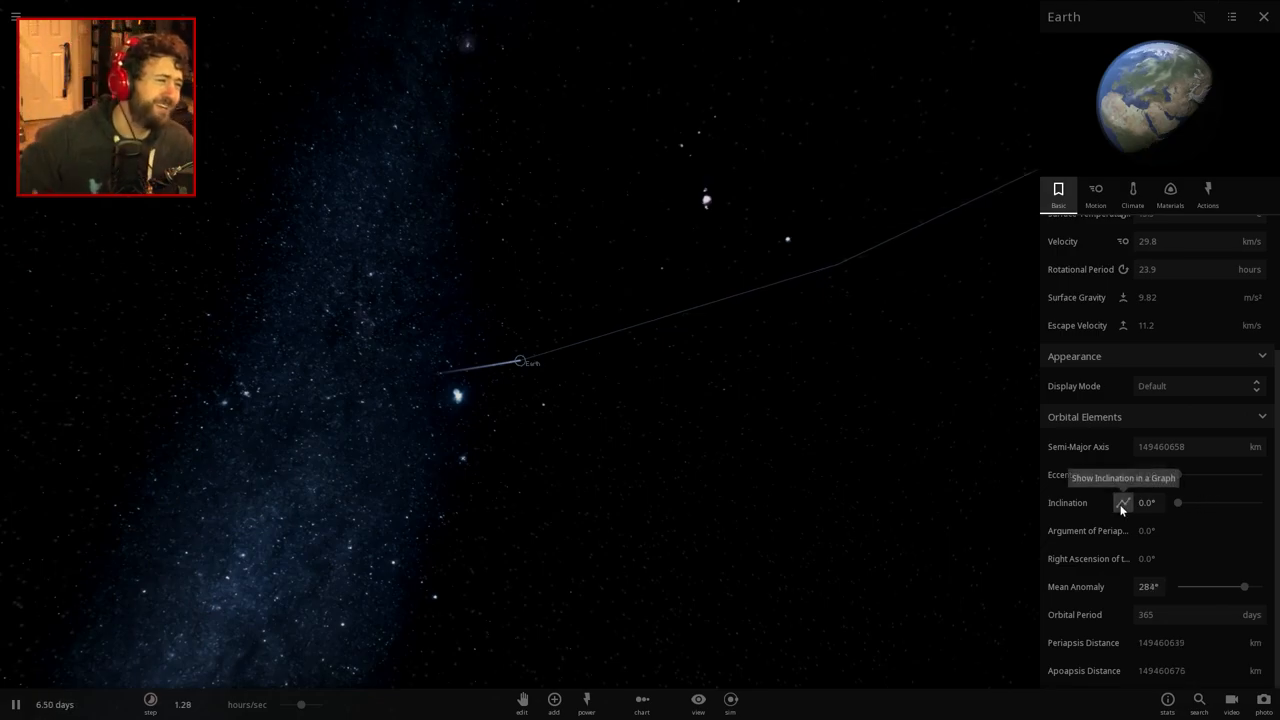
click(1096, 196)
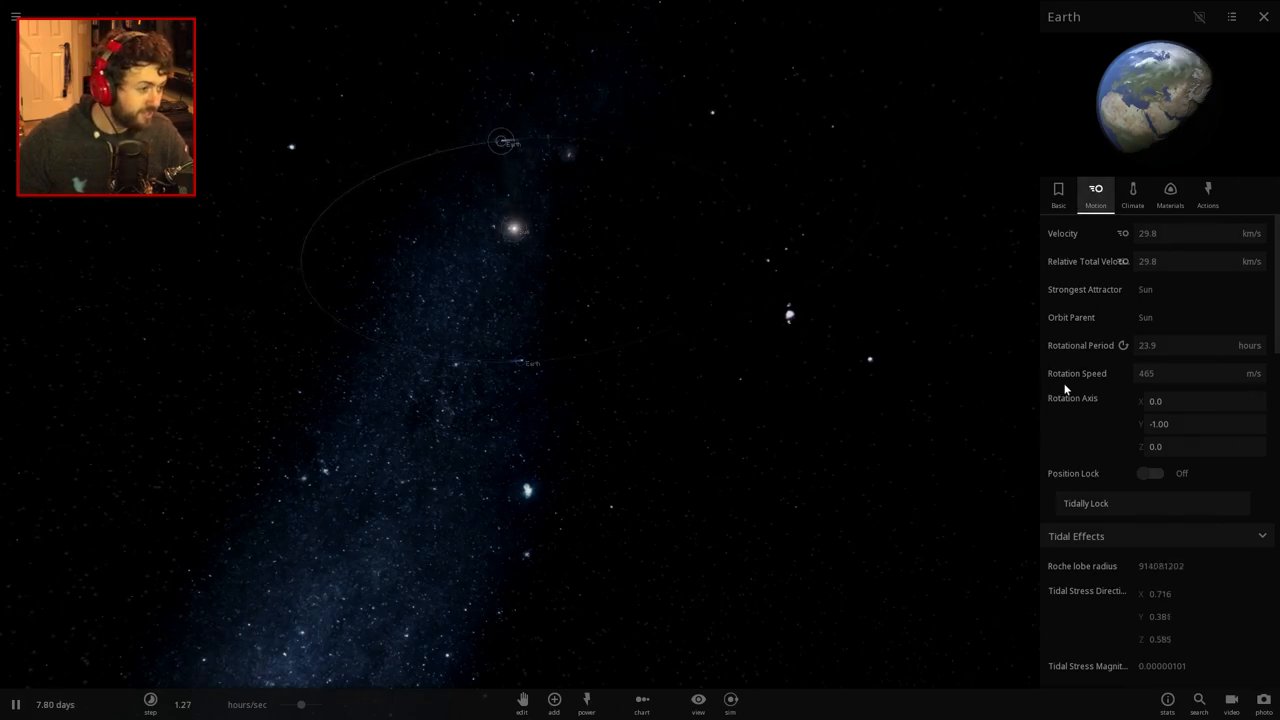
Step: Set the Earth's orbital inclination to 179° so it travels retrograde
scroll(down, 3)
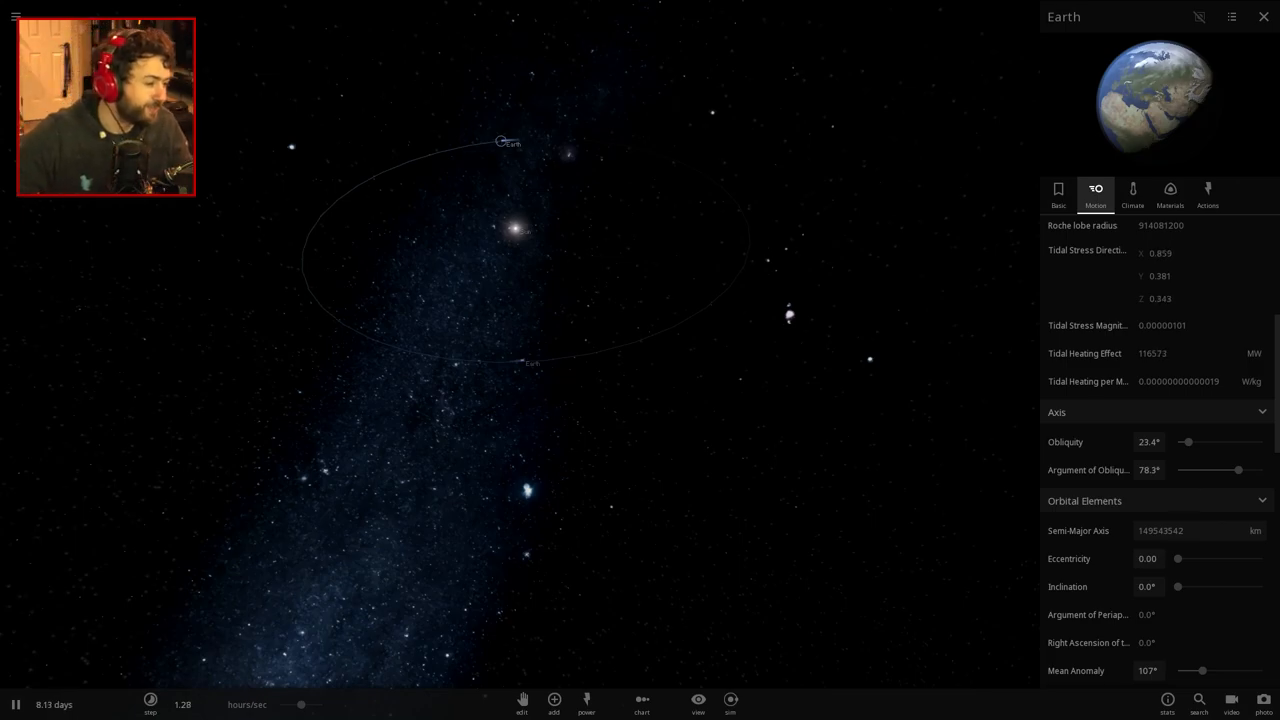
click(1132, 194)
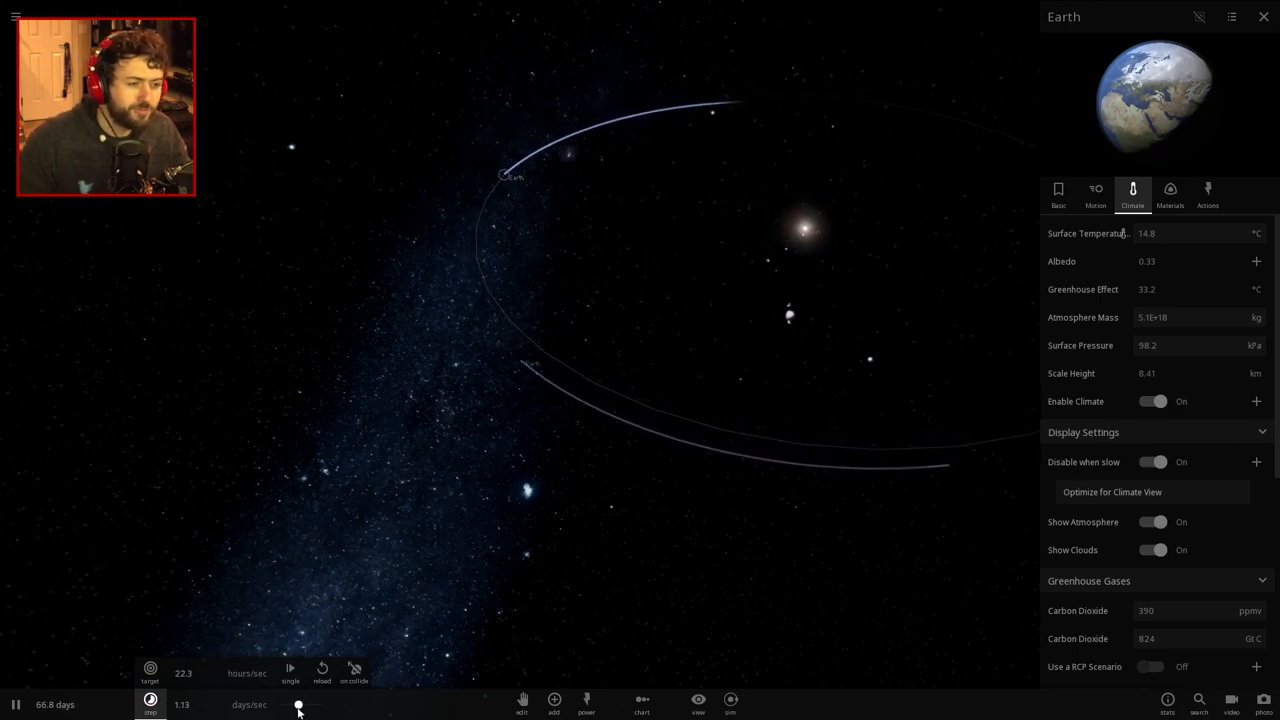
click(1096, 196)
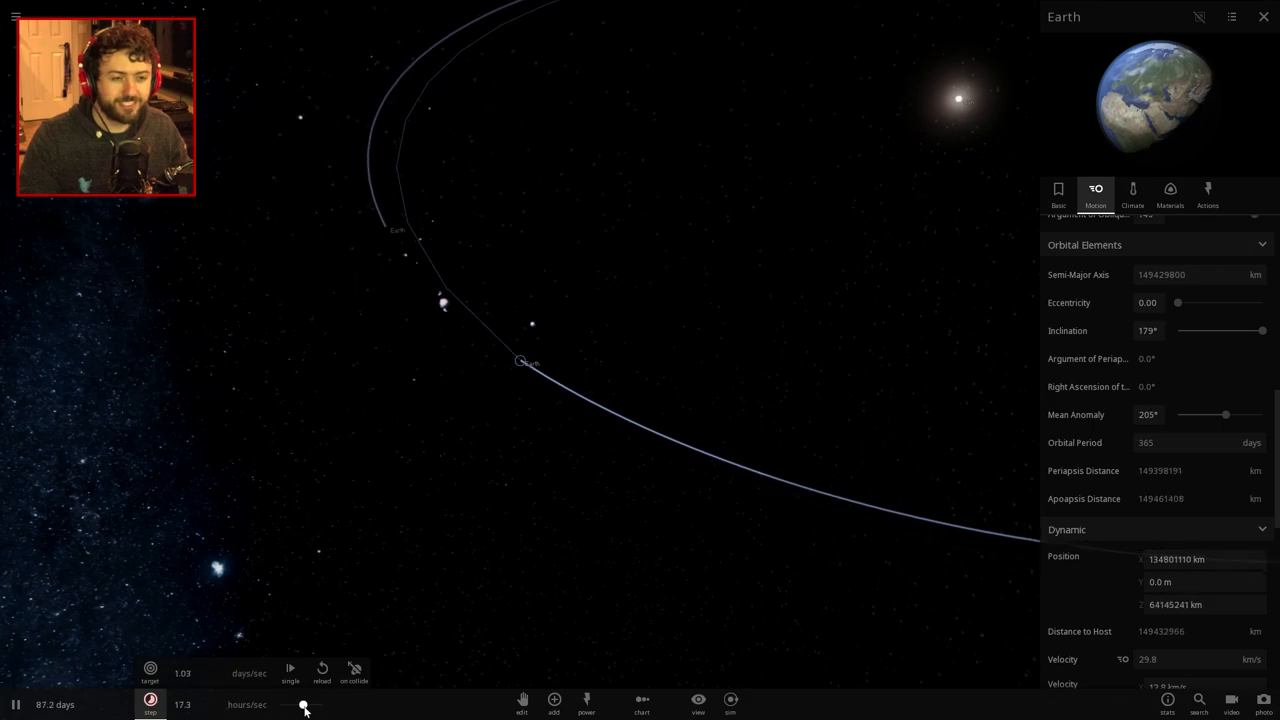
Step: Focus the view up close on the Earth with its climate details shown
drag(304, 706, 302, 706)
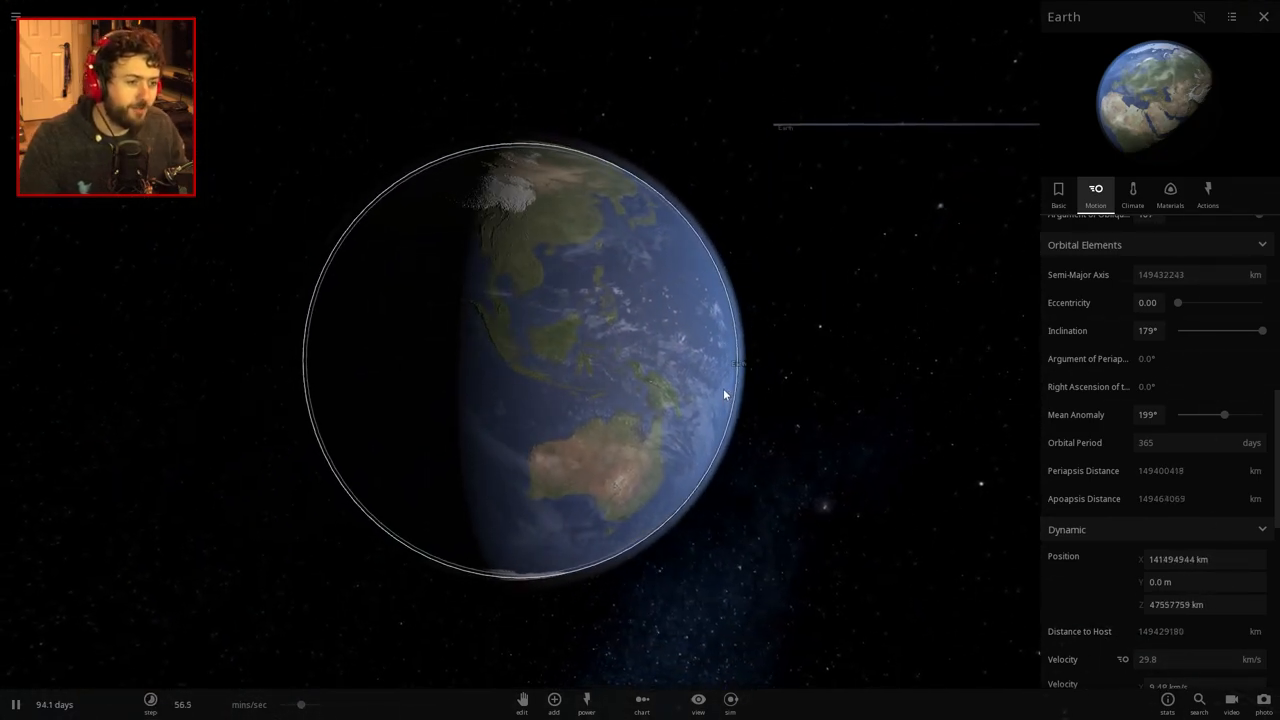
click(1132, 190)
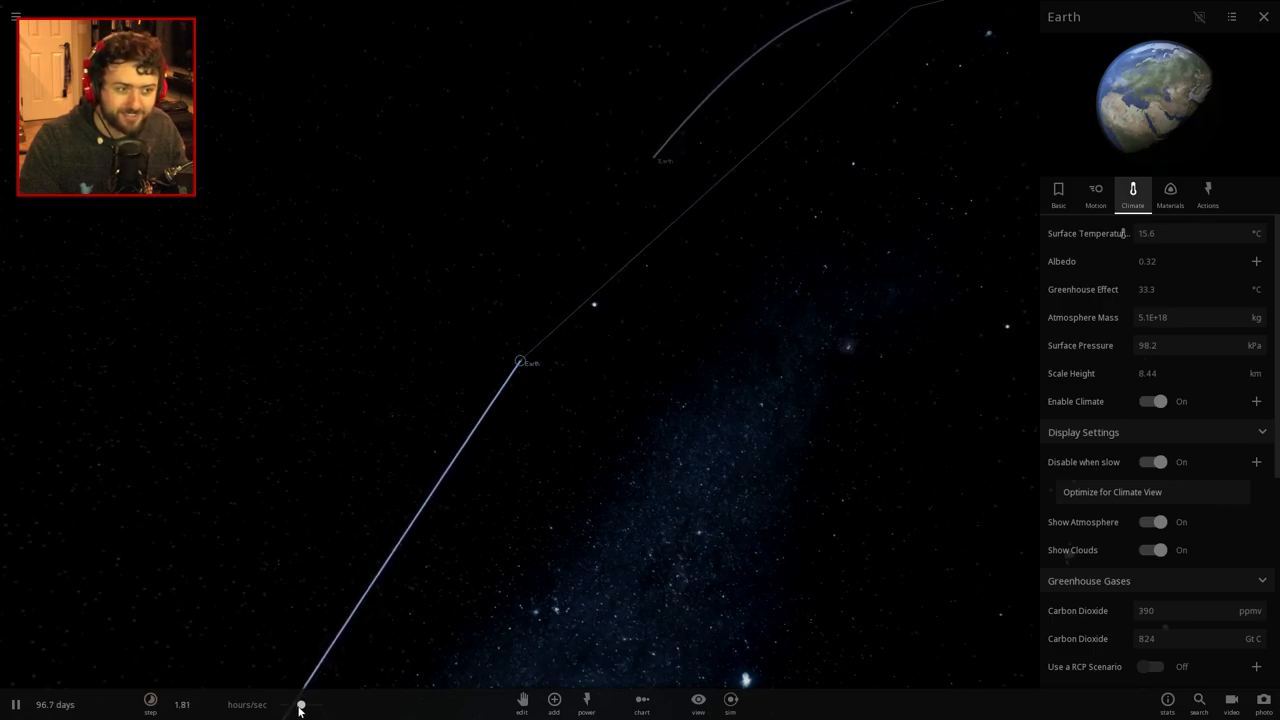
click(150, 704)
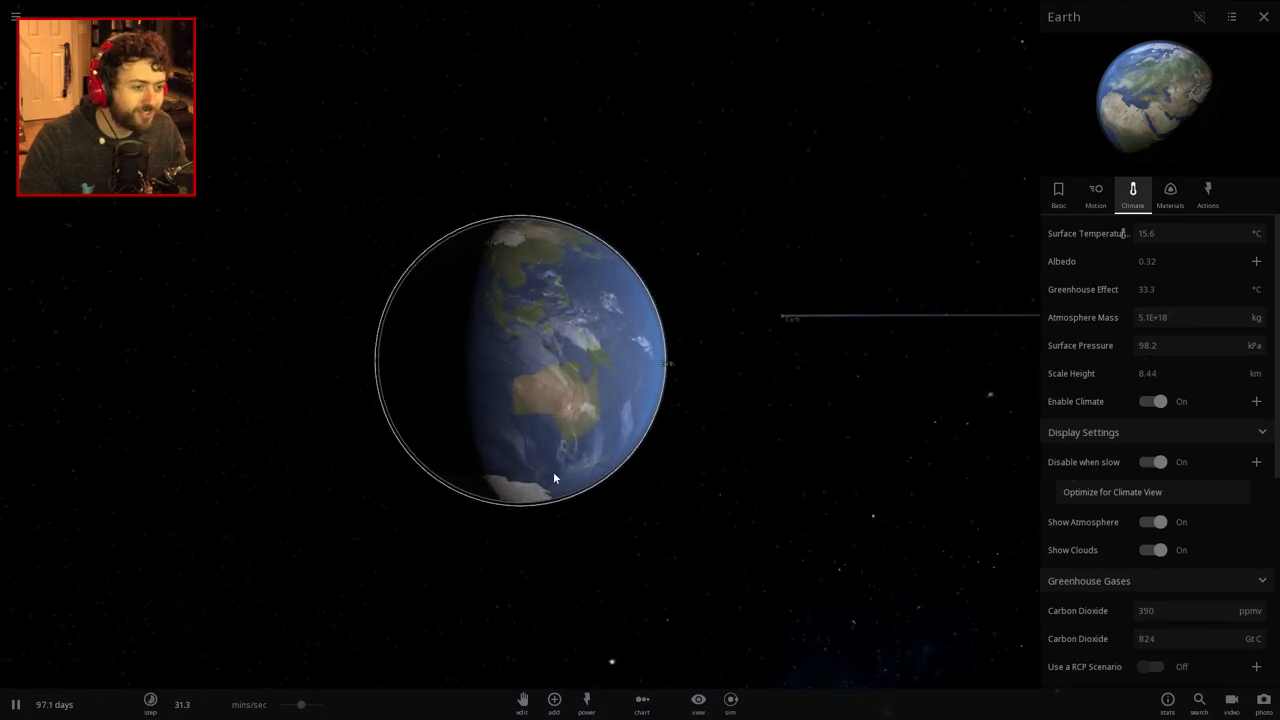
click(150, 700)
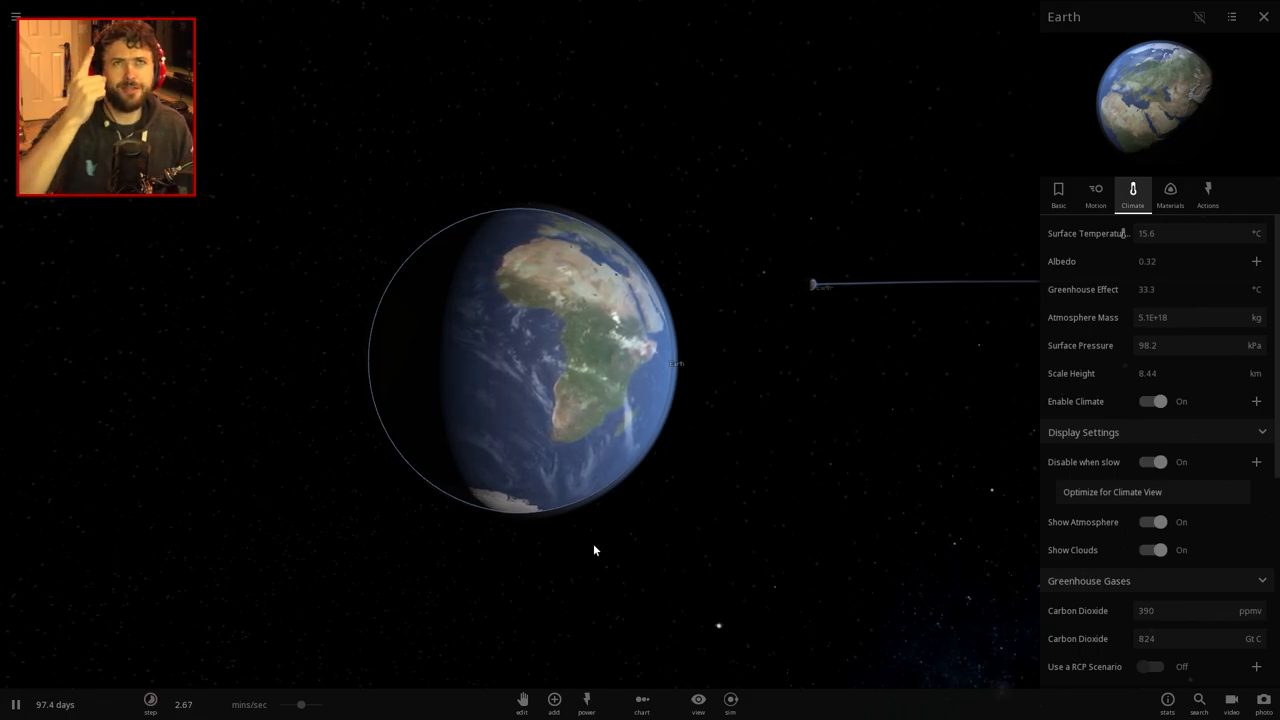
mouse_move(644, 522)
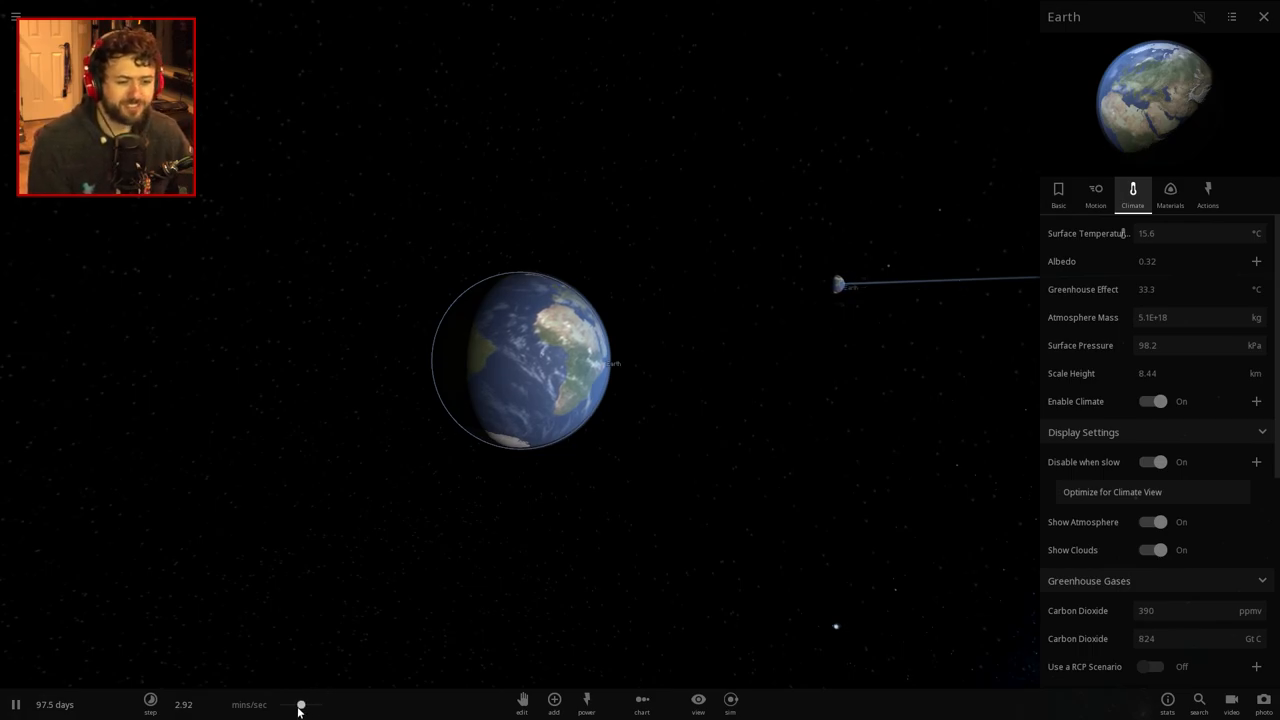
Step: Widen the view to show both Earths converging along crossing orbital paths
drag(300, 704, 314, 704)
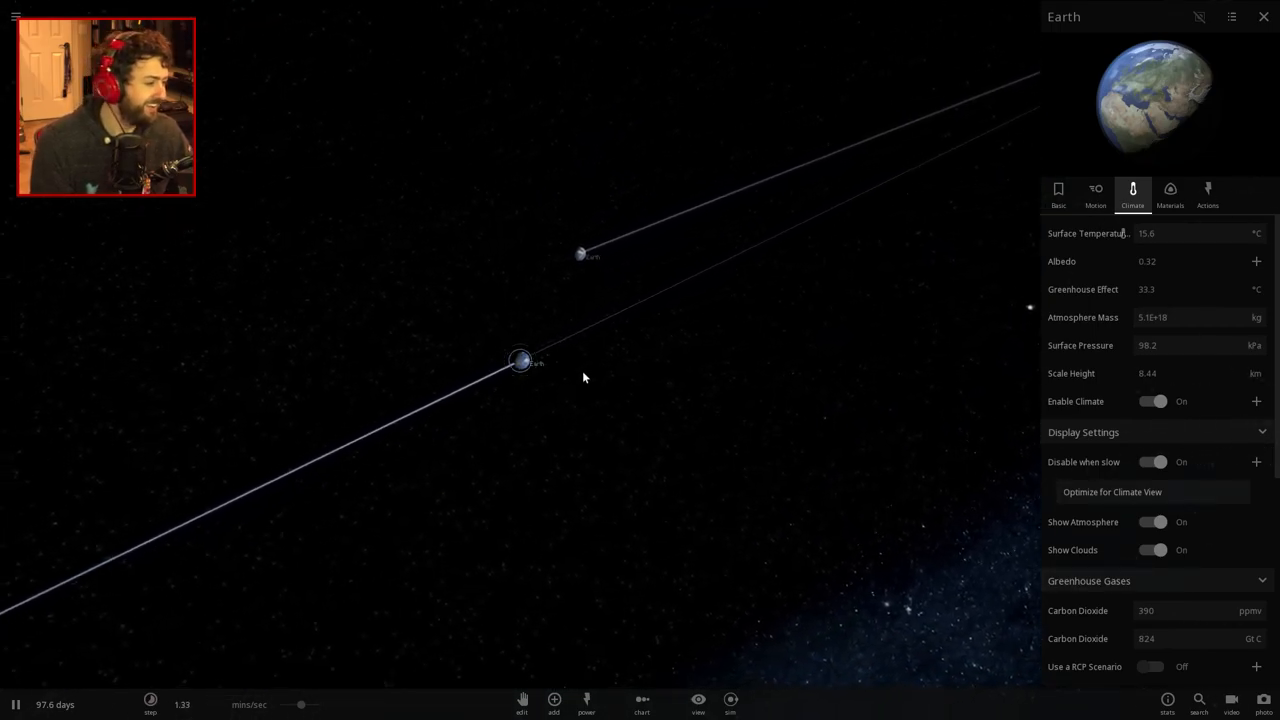
scroll(down, 3)
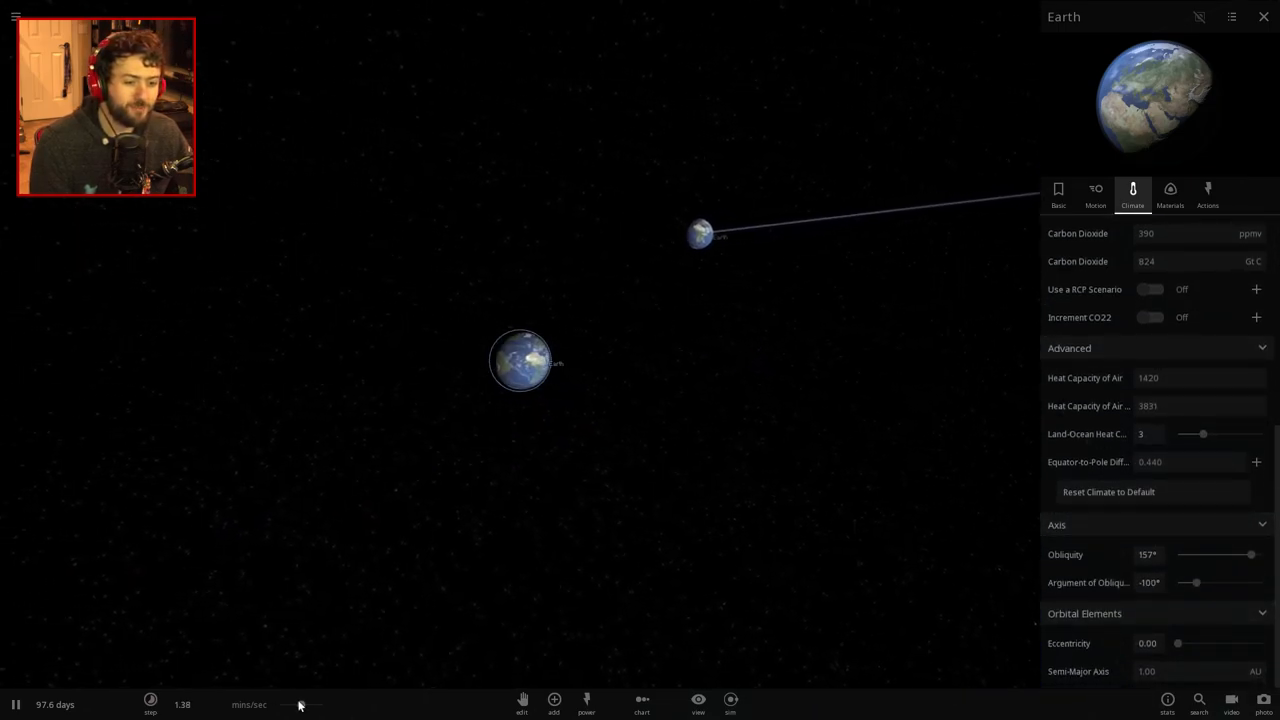
click(150, 704)
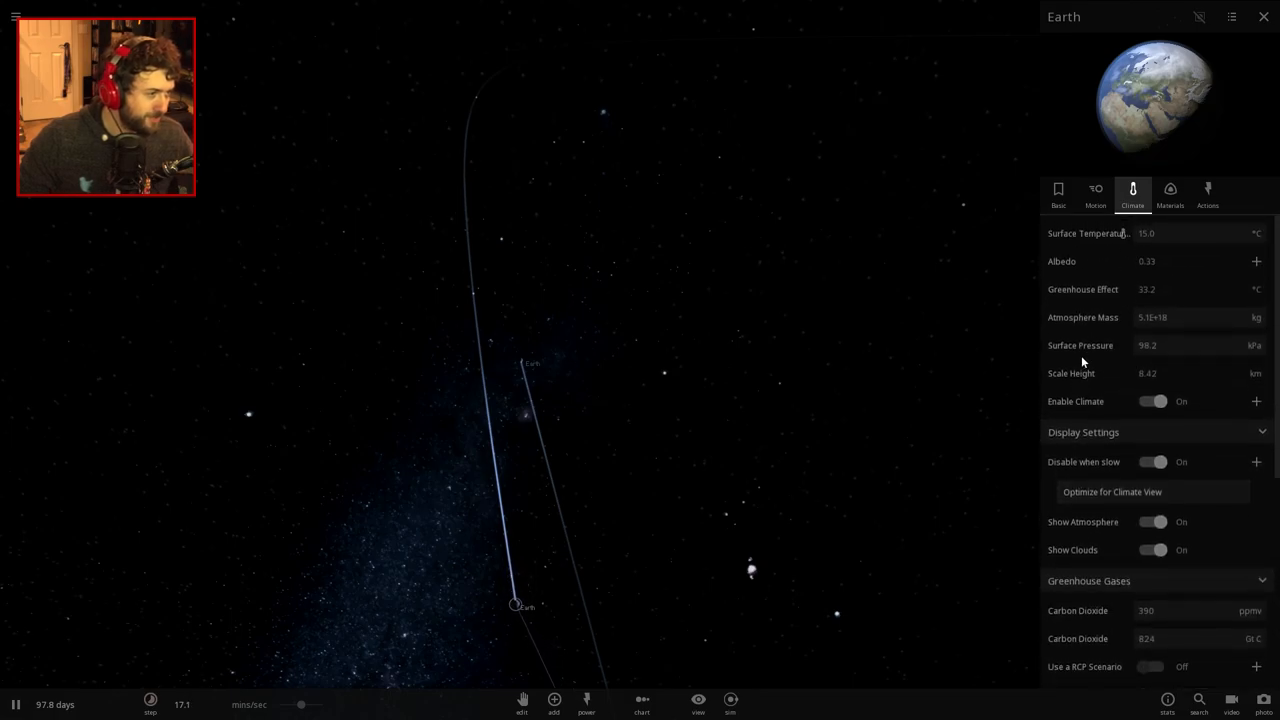
Step: Let the Earths meet, then check orbital elements reading 0.67 eccentricity, 179° inclination
click(1096, 190)
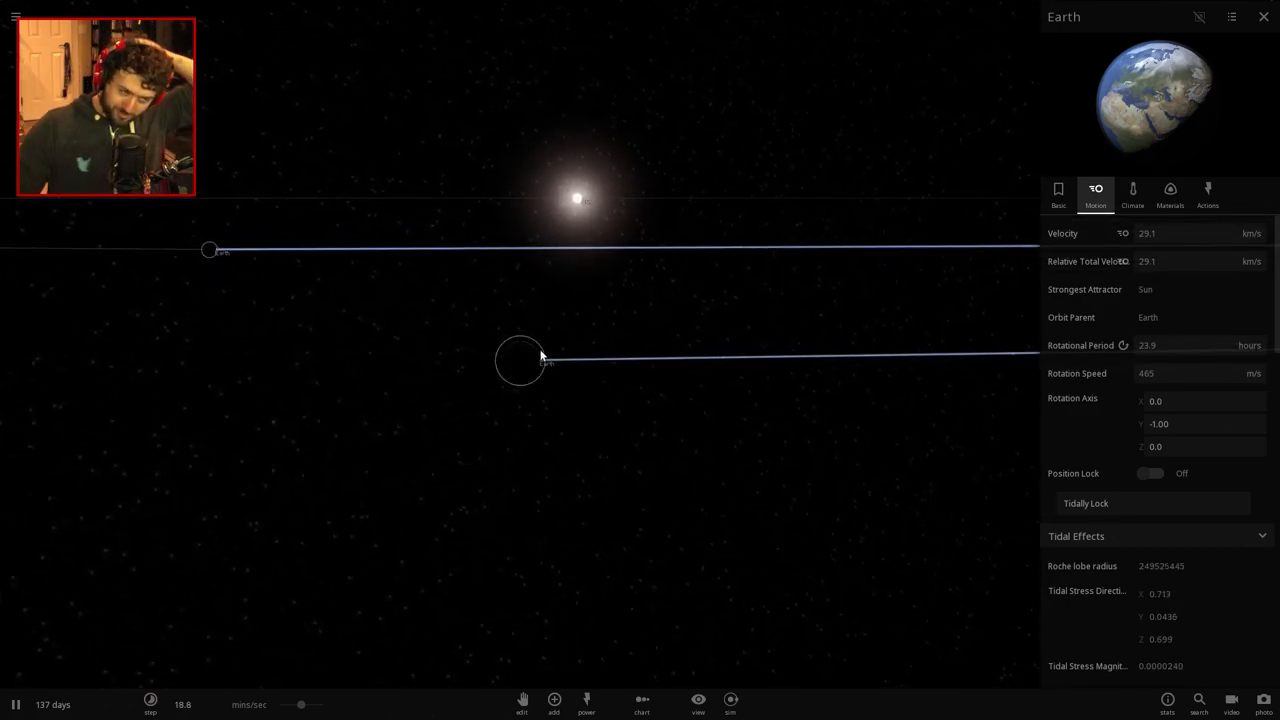
click(1058, 190)
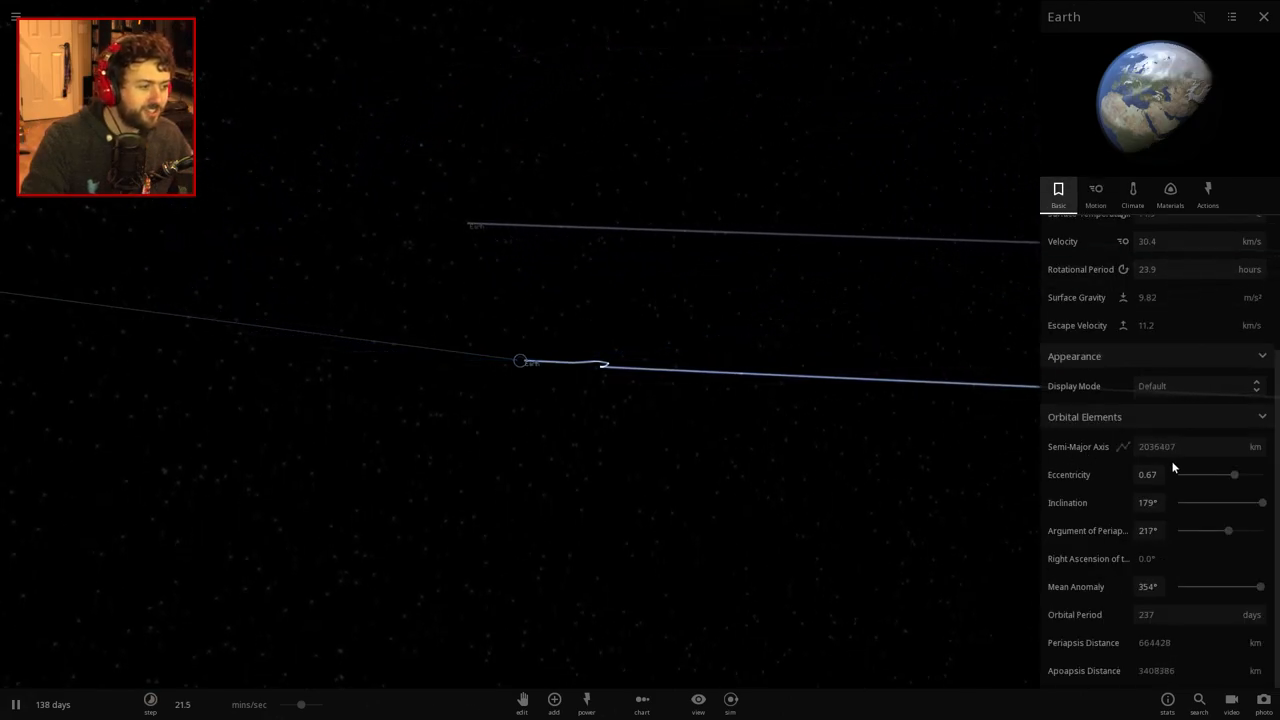